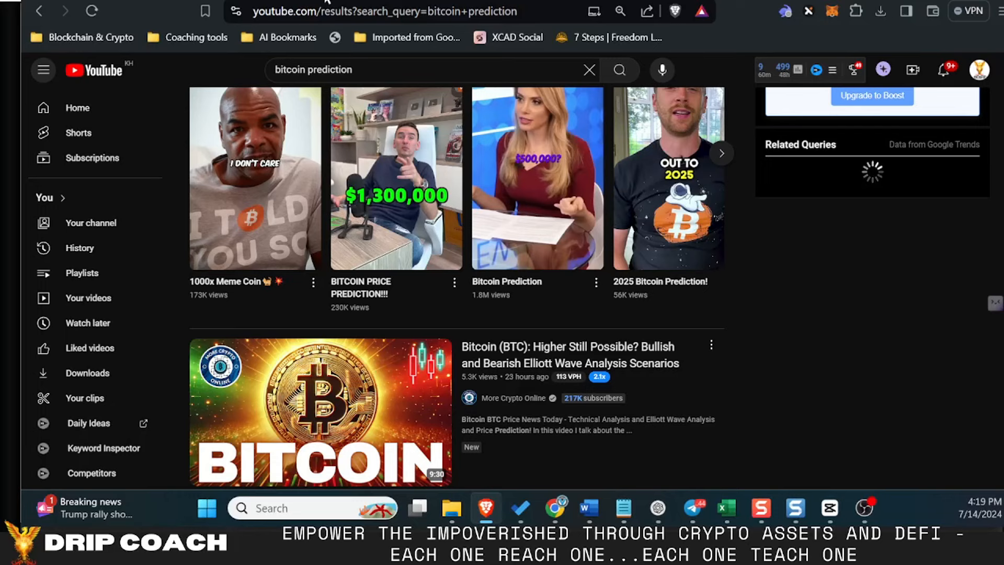
pyautogui.moveTo(875, 314)
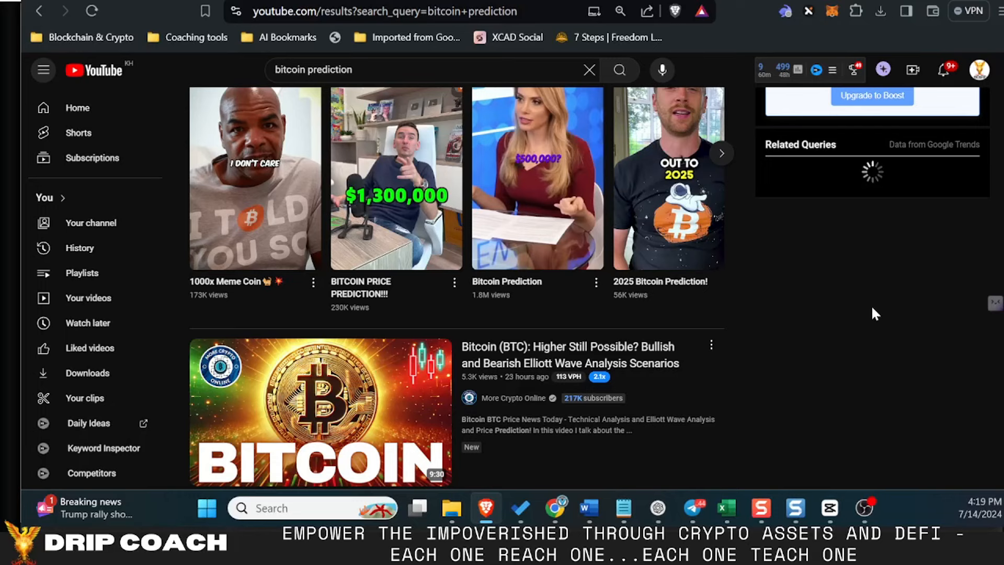
# - Scroll the 'bitcoin prediction' results to show vidIQ's High keyword score of 63/100
pyautogui.scroll(-3)
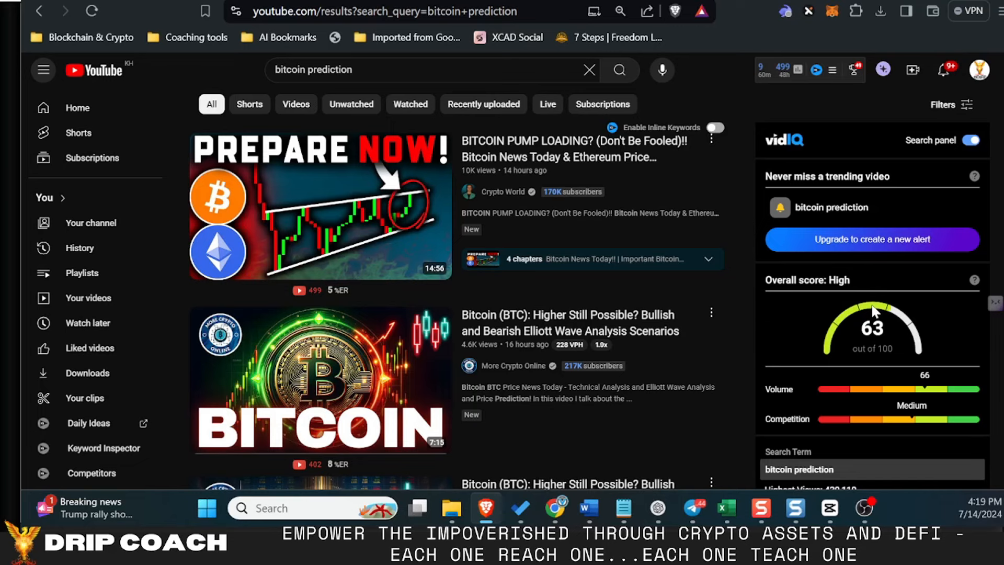
pyautogui.moveTo(572, 361)
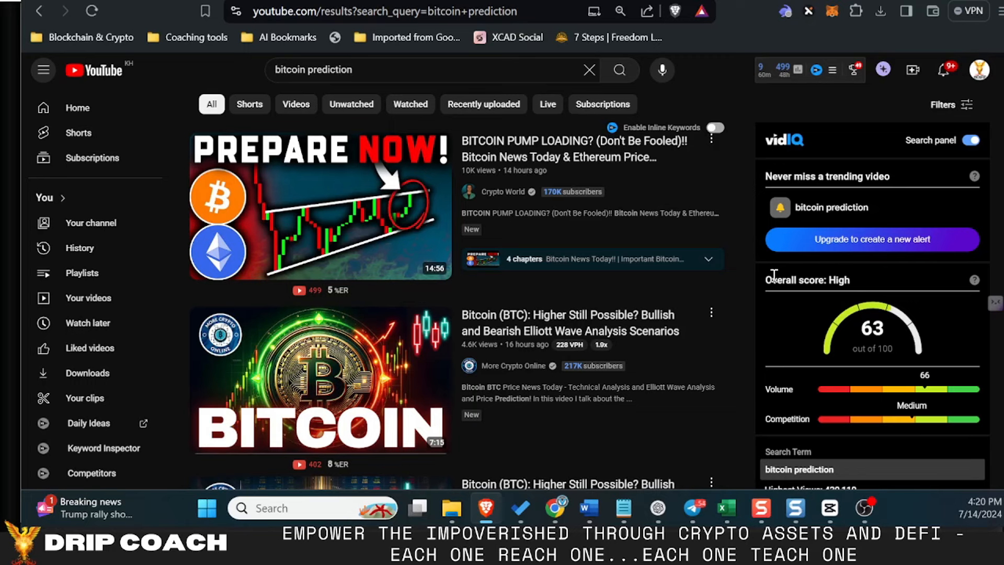
pyautogui.moveTo(762, 293)
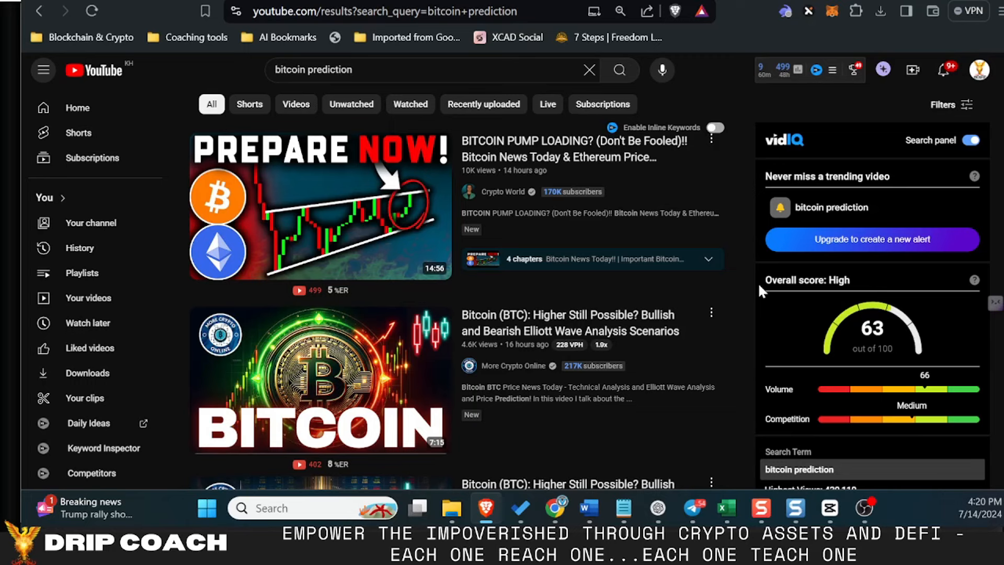
pyautogui.moveTo(458, 16)
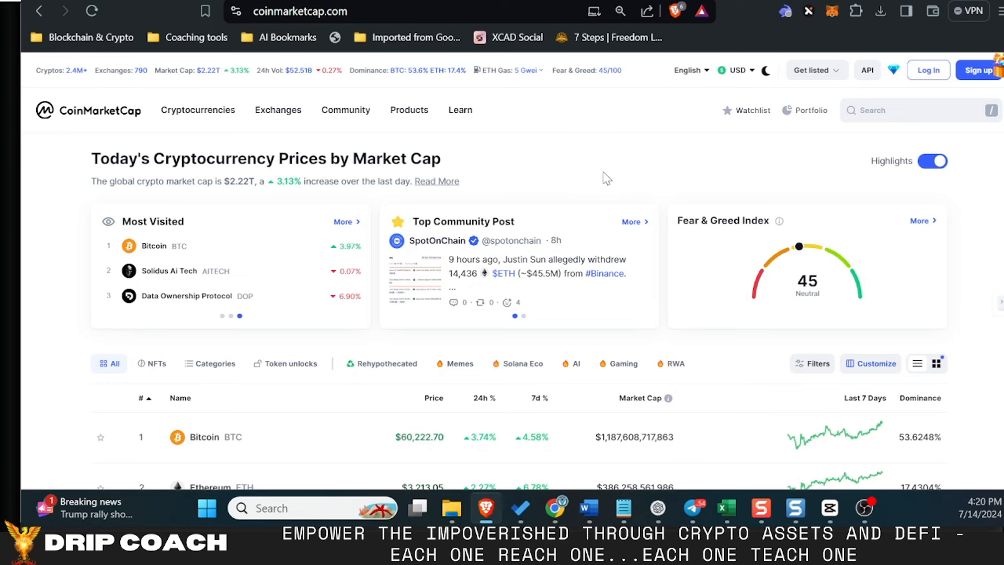
pyautogui.moveTo(601, 184)
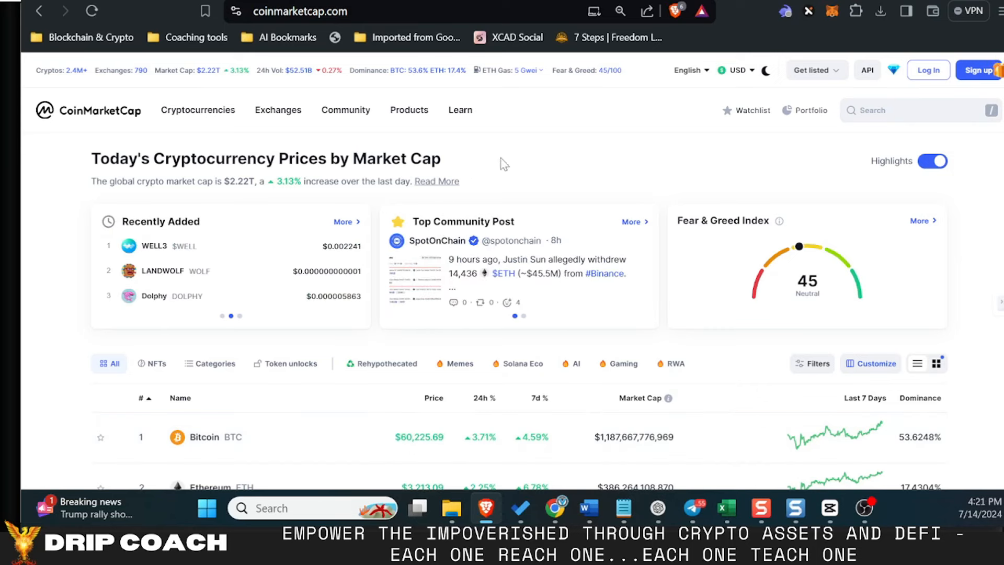
pyautogui.moveTo(489, 170)
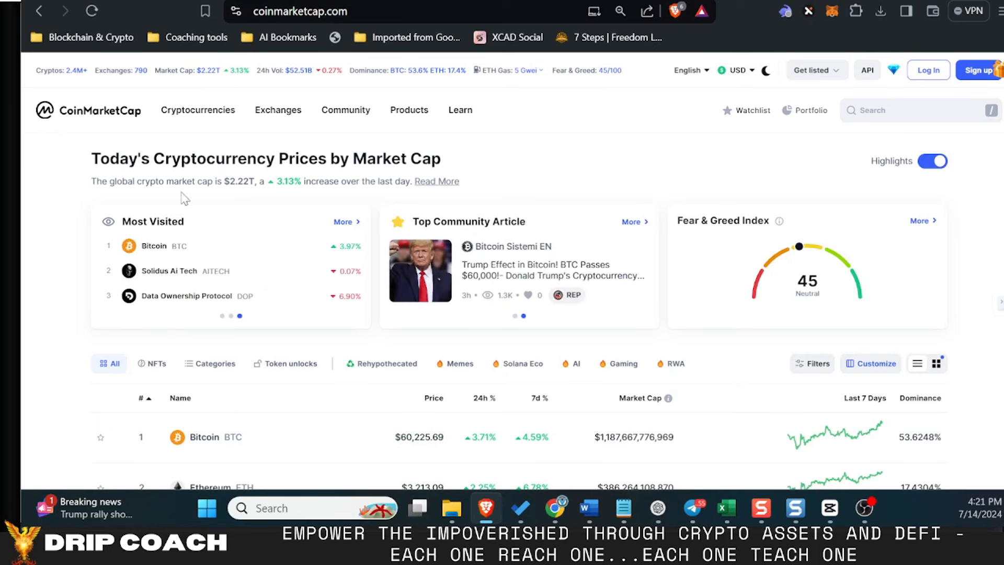
pyautogui.moveTo(231, 182)
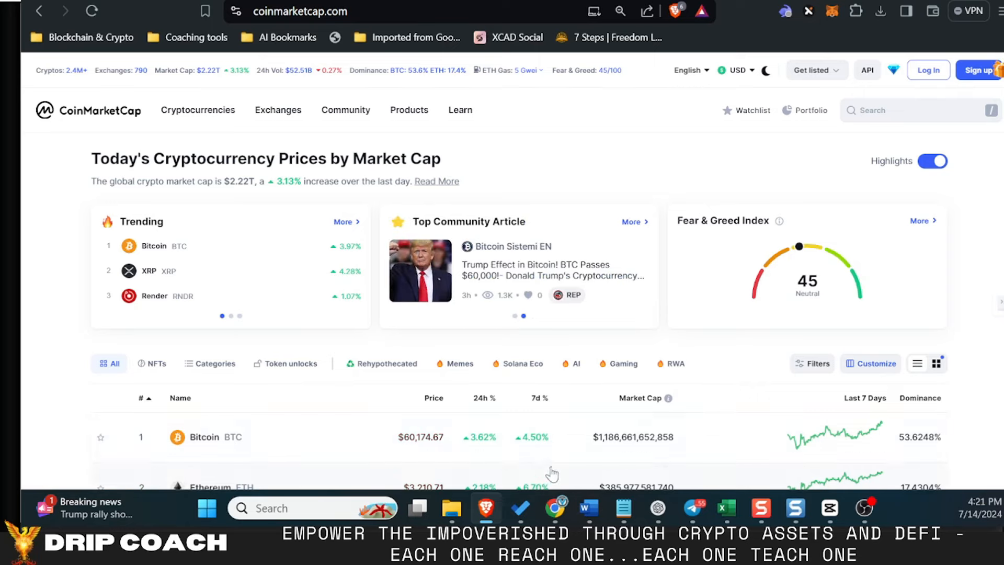
pyautogui.scroll(-3)
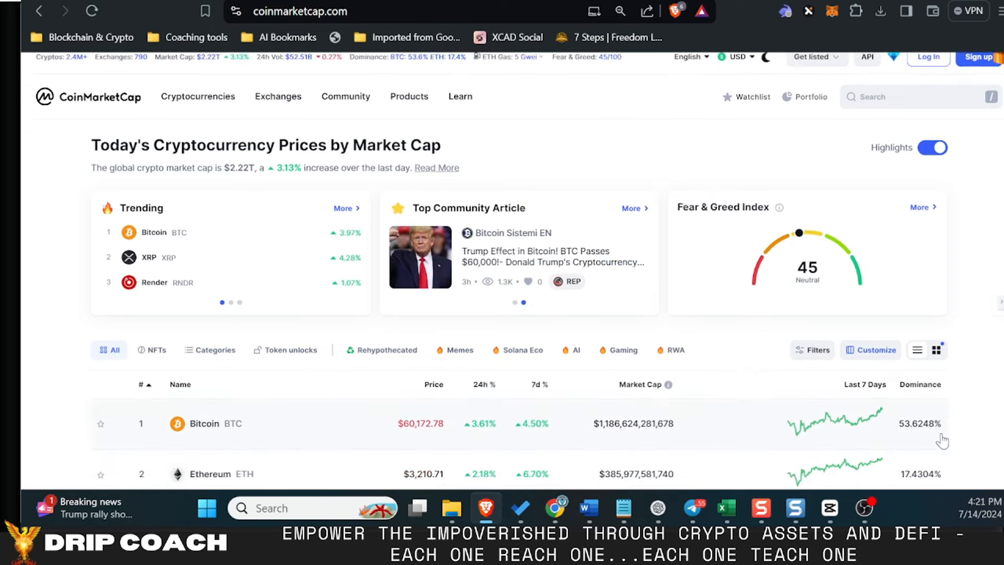
pyautogui.scroll(-3)
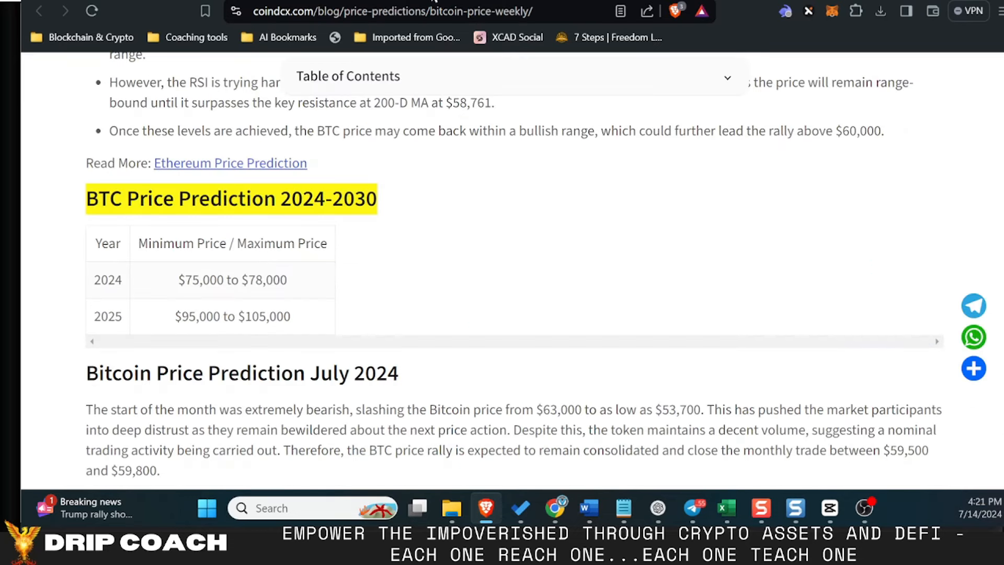
pyautogui.moveTo(723, 207)
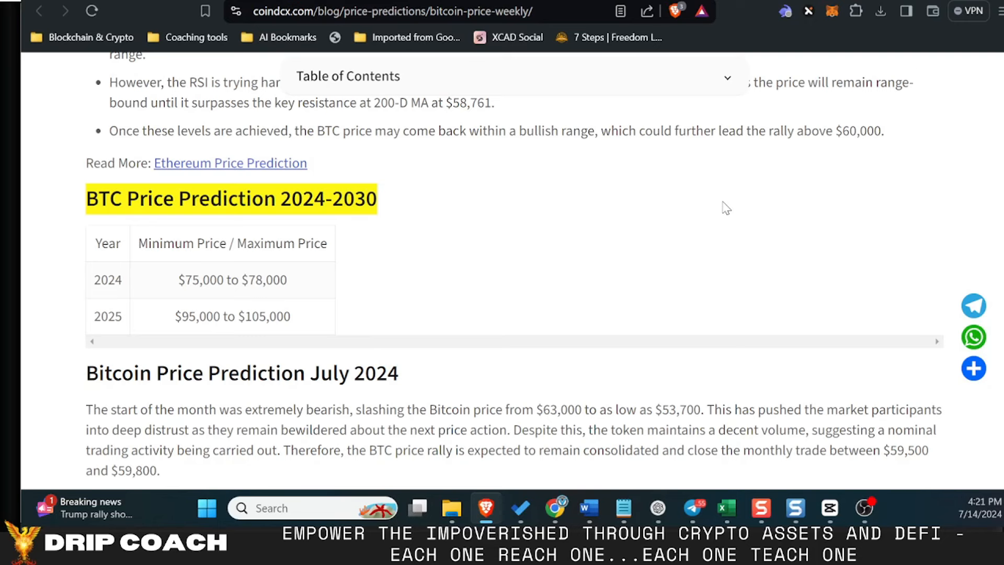
pyautogui.moveTo(708, 239)
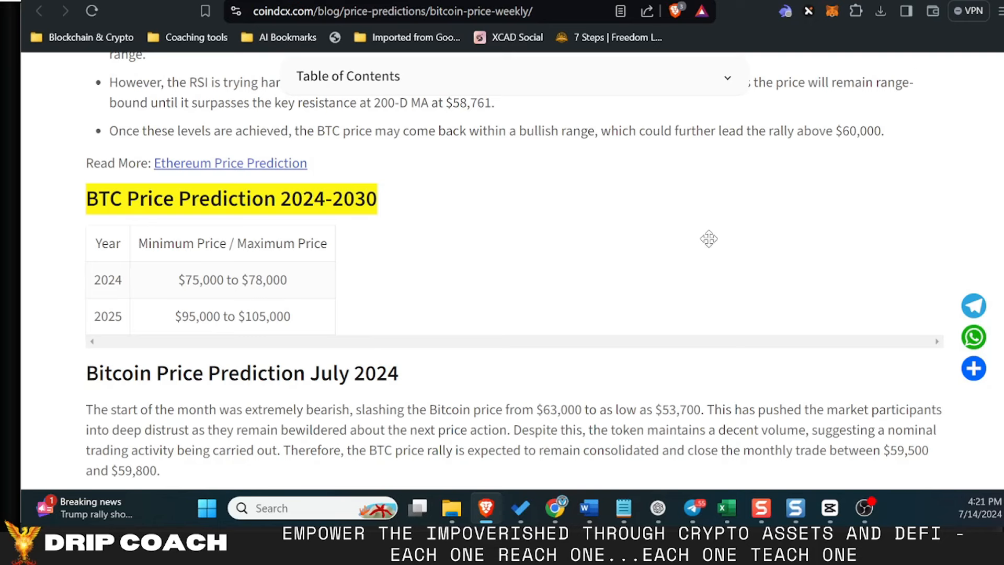
pyautogui.moveTo(551, 303)
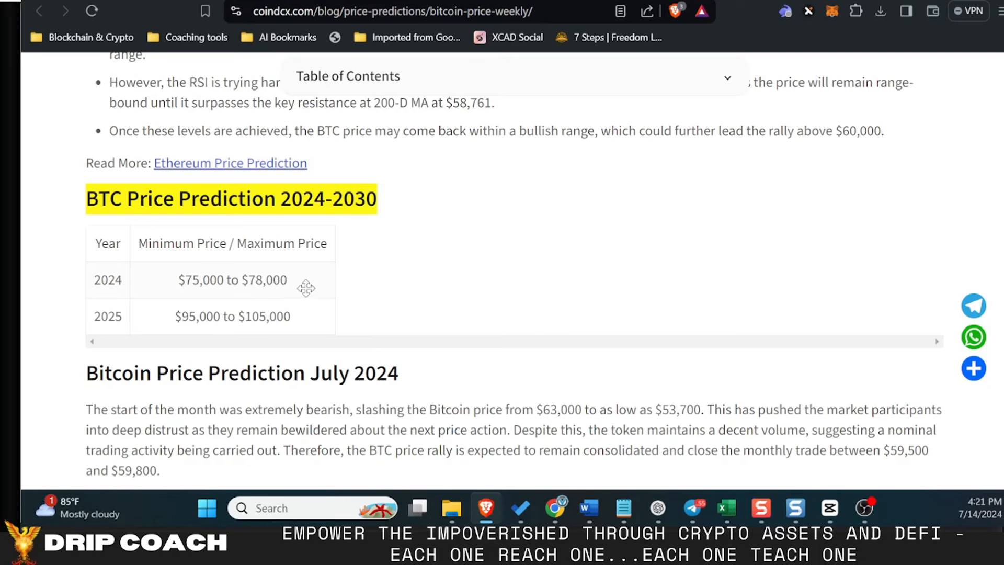
pyautogui.moveTo(196, 282)
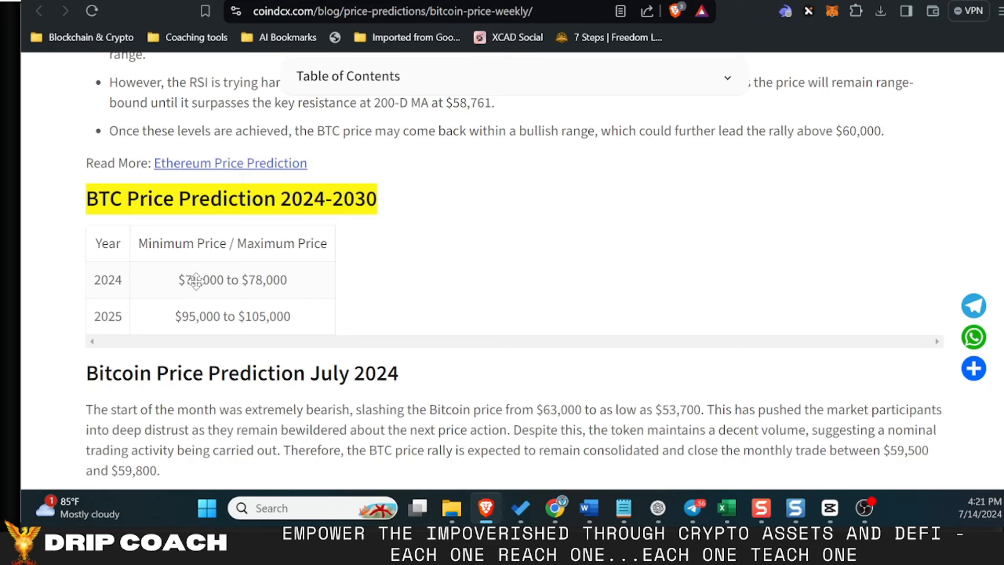
pyautogui.moveTo(208, 285)
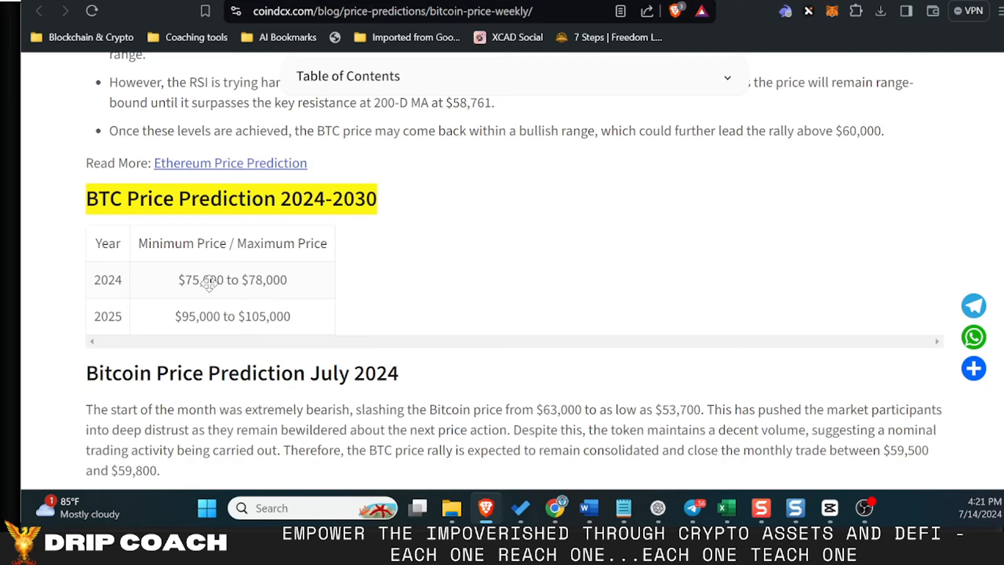
pyautogui.moveTo(236, 333)
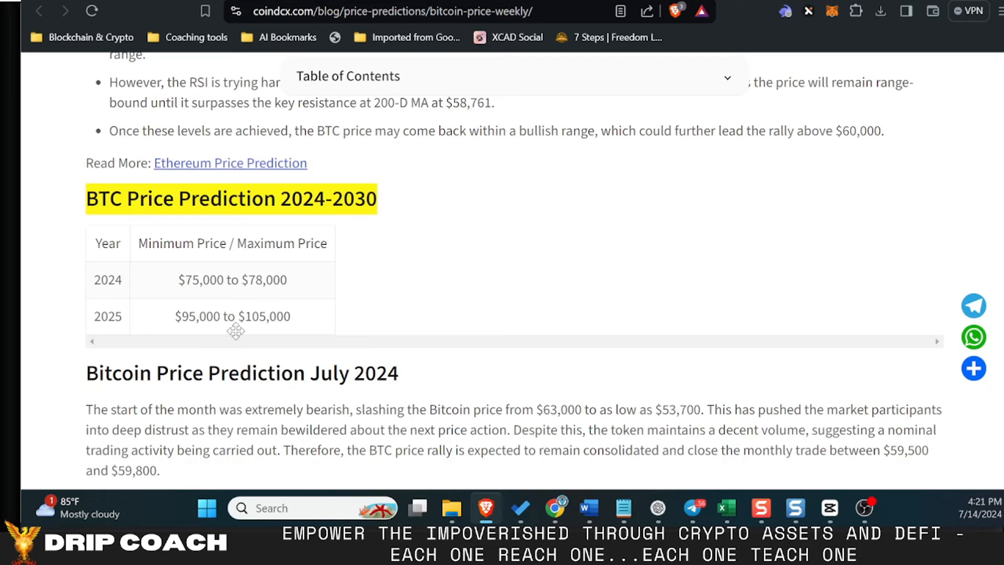
pyautogui.moveTo(262, 325)
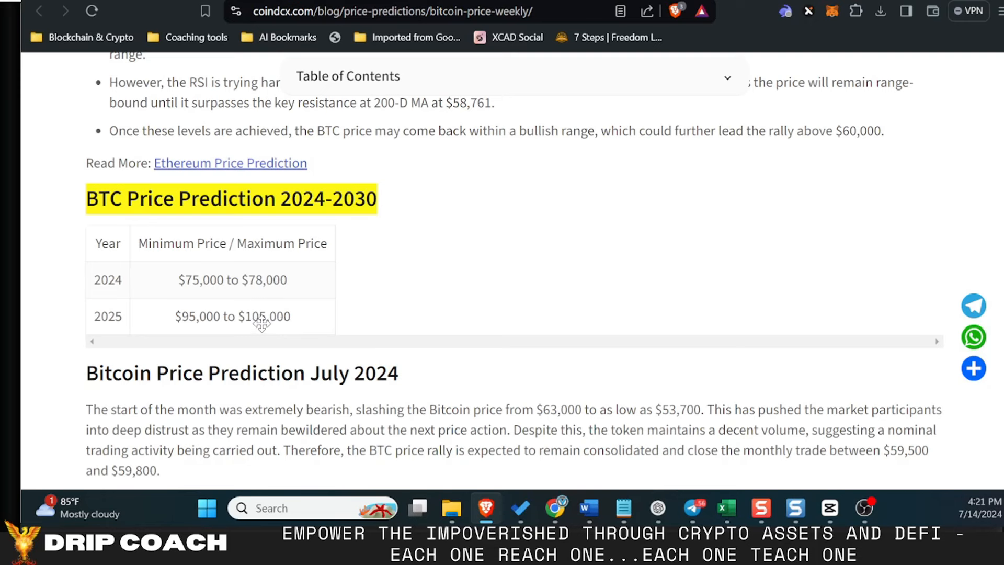
pyautogui.moveTo(289, 343)
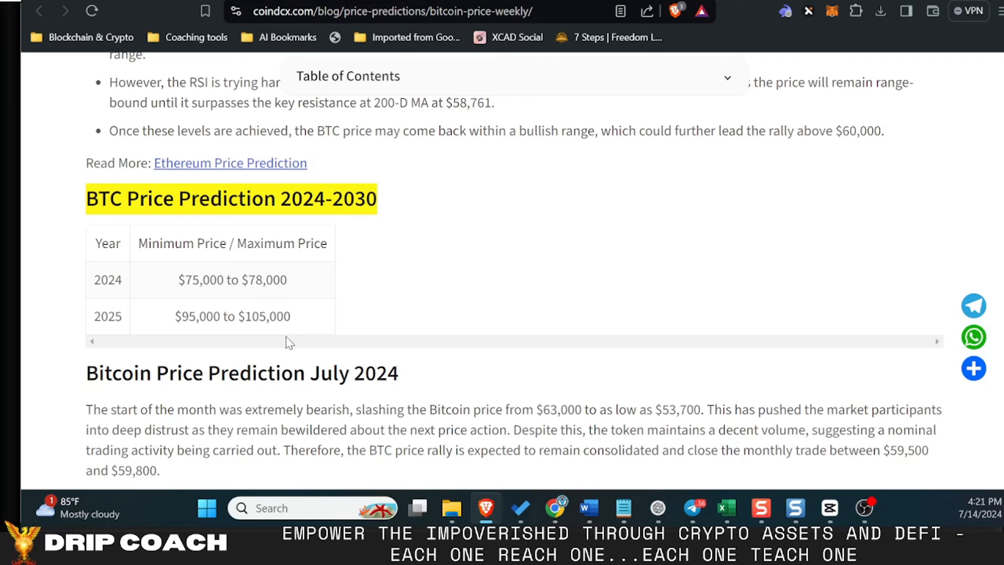
# - Scroll the CoinDCX article past the 2024-2030 table to the July and August 2024 forecasts
pyautogui.scroll(-3)
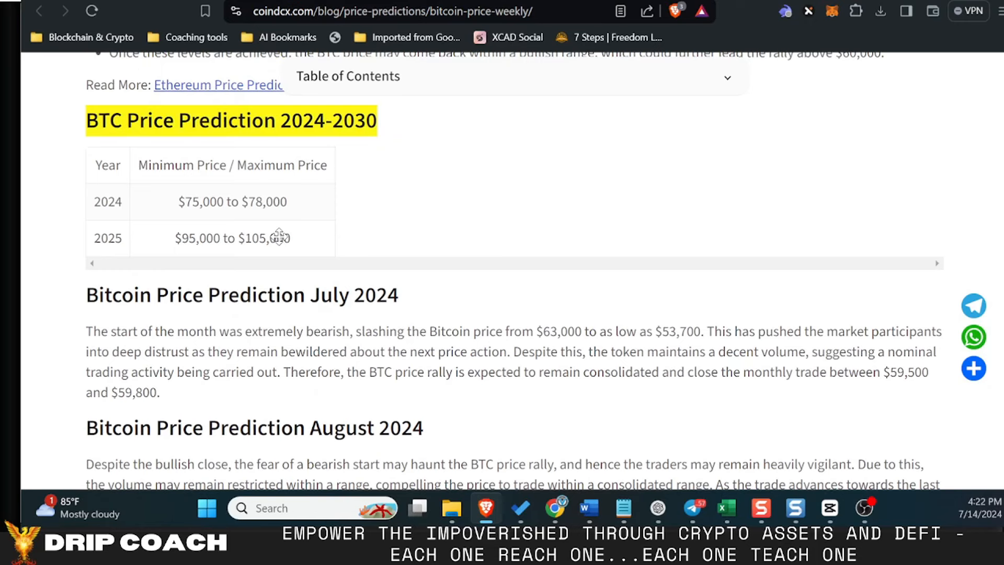
pyautogui.moveTo(326, 255)
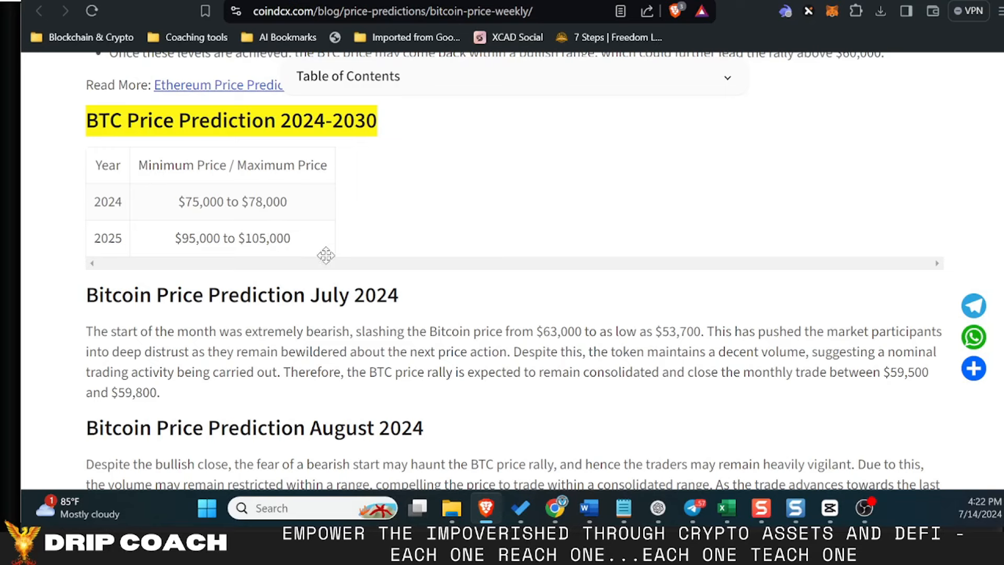
pyautogui.moveTo(491, 245)
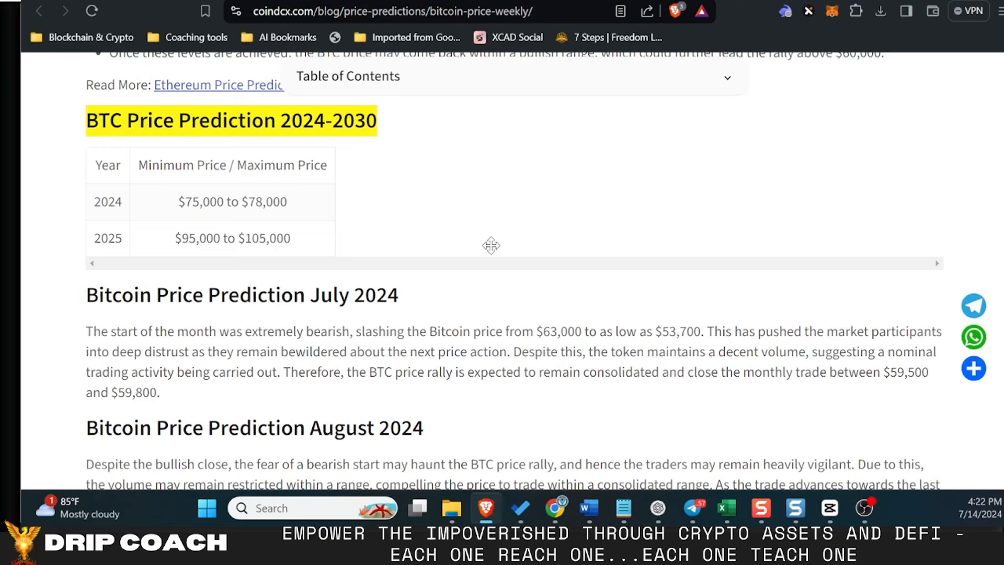
pyautogui.moveTo(308, 249)
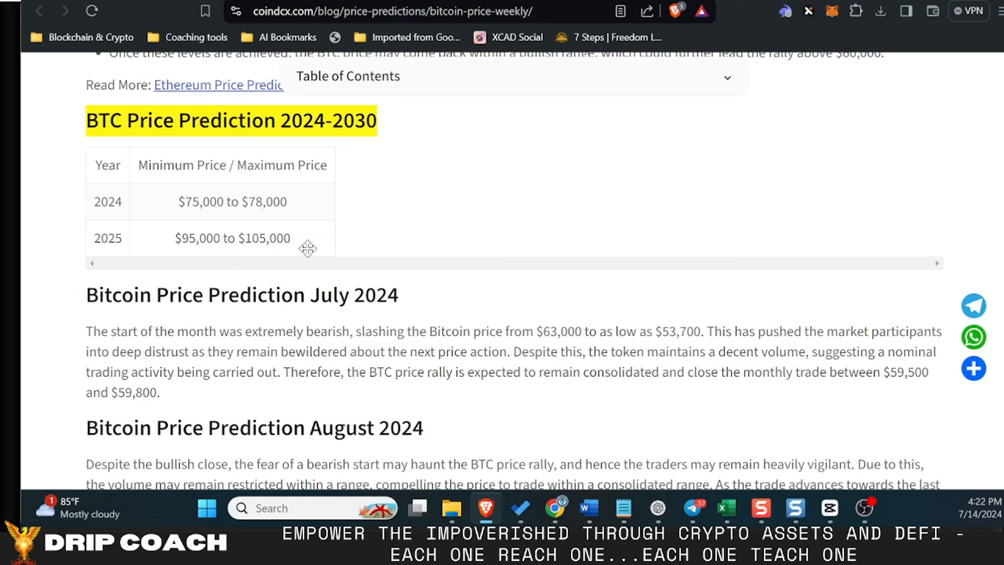
pyautogui.moveTo(315, 268)
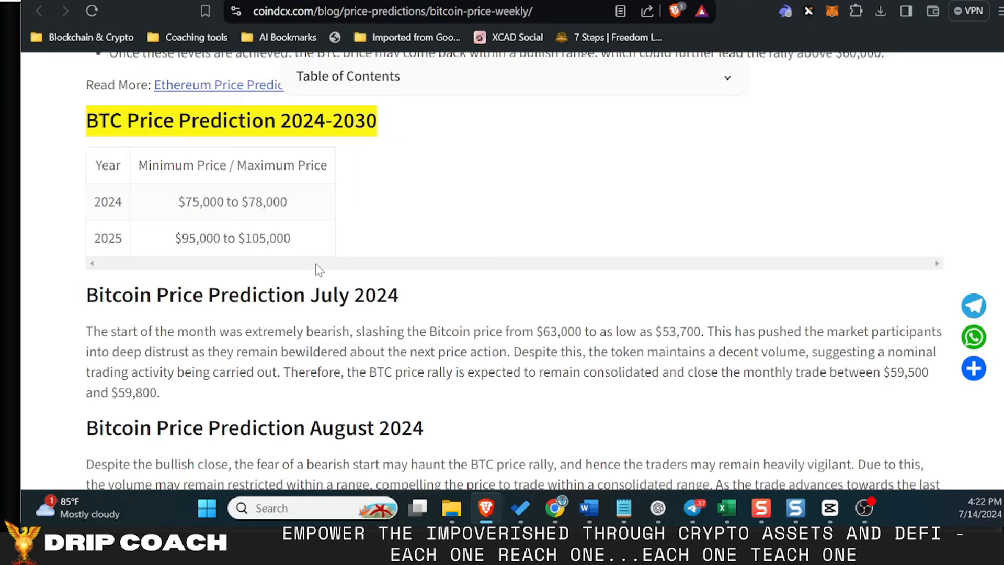
pyautogui.moveTo(276, 252)
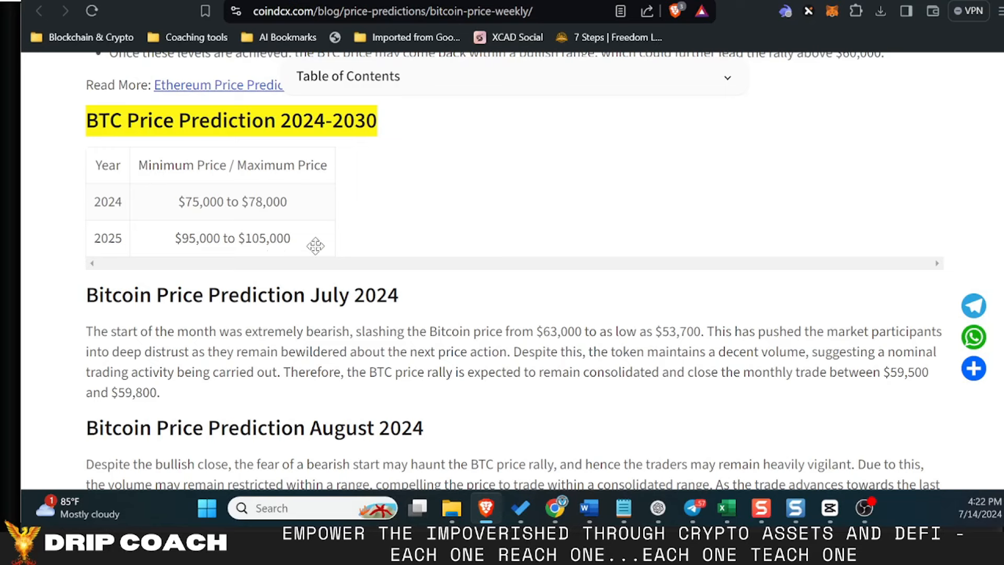
pyautogui.moveTo(458, 2)
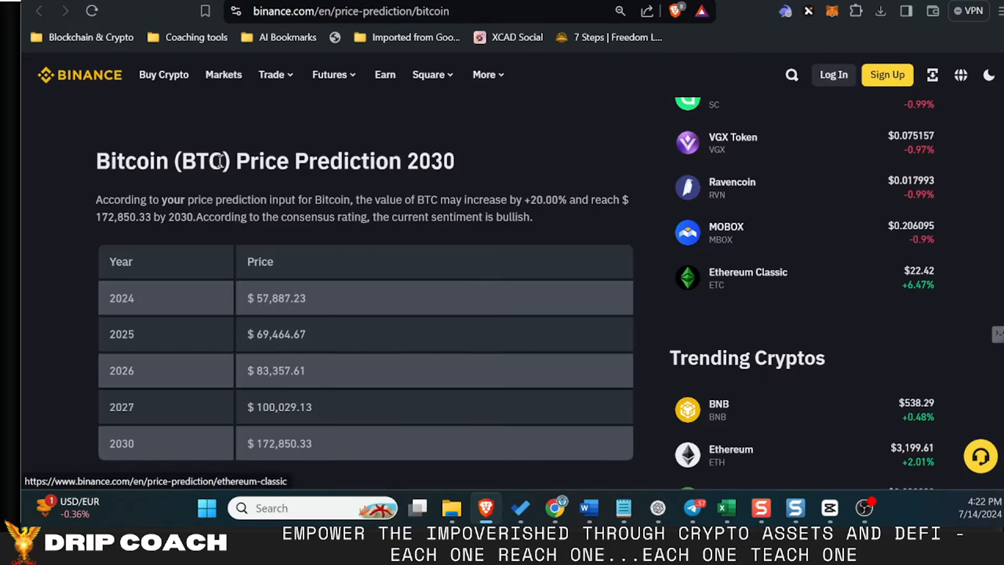
# - Review Binance's 20% growth forecast tables reaching $172,850.33 by 2030, then enter CoinPedia's prediction URL
pyautogui.scroll(-3)
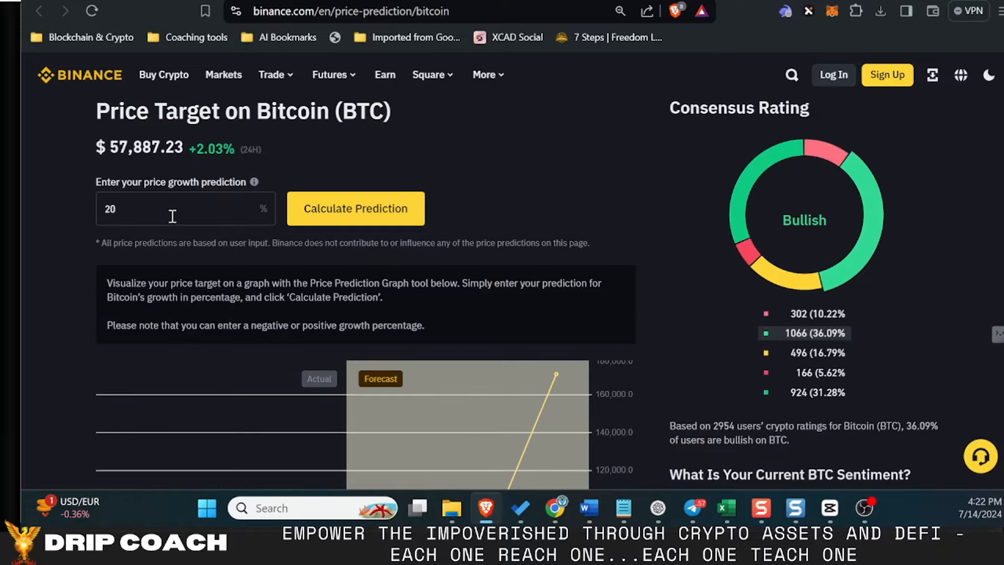
pyautogui.moveTo(184, 222)
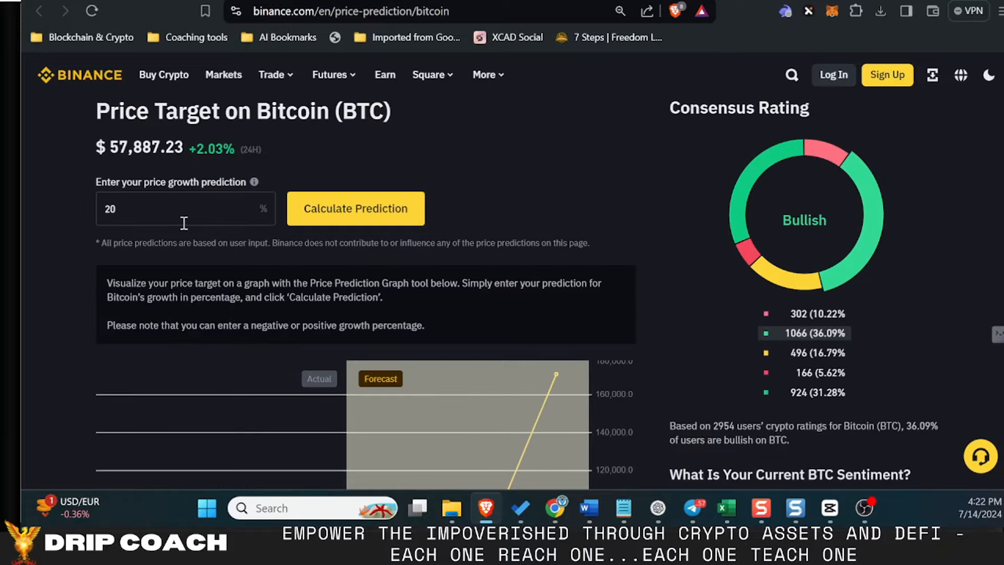
pyautogui.moveTo(203, 216)
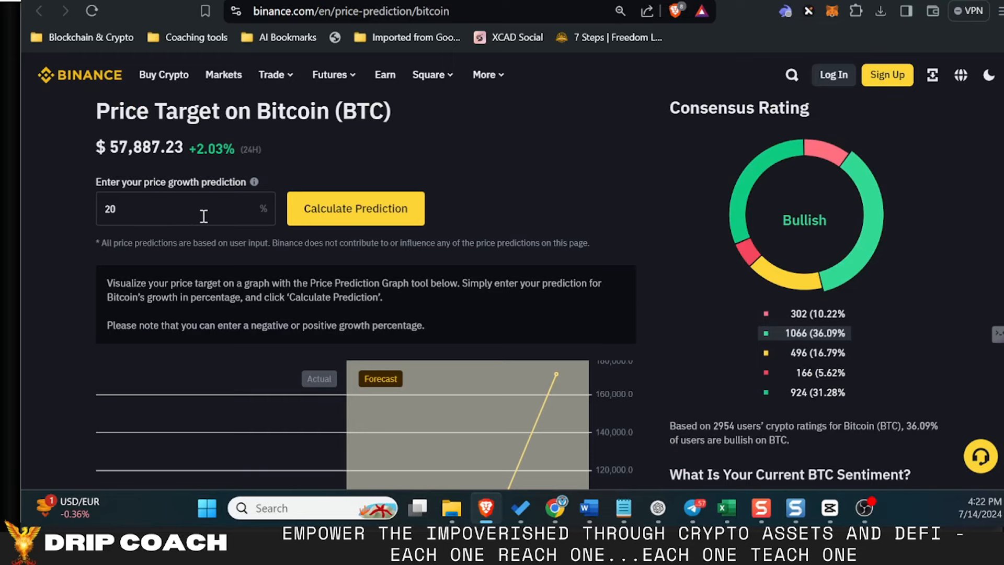
pyautogui.scroll(-3)
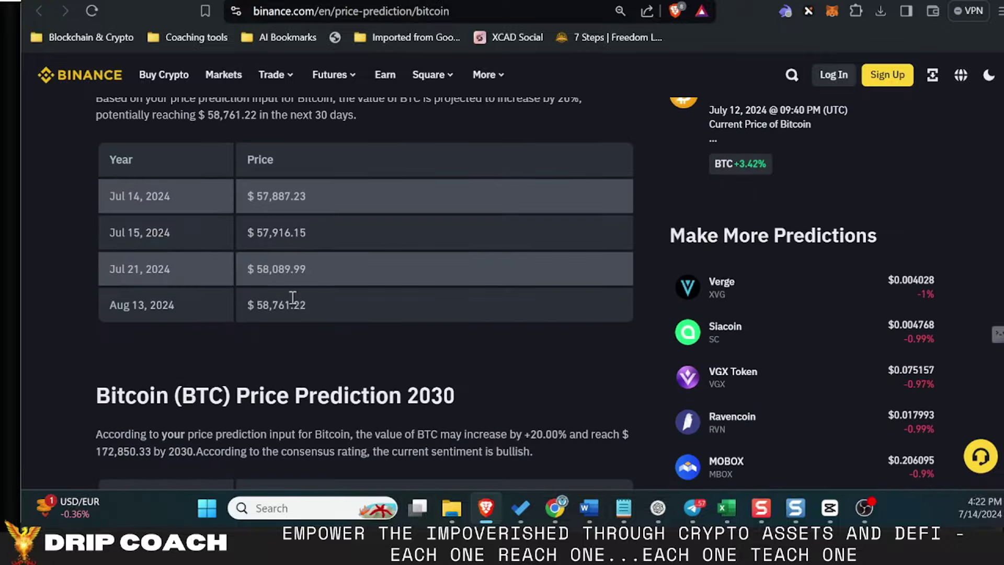
pyautogui.scroll(-3)
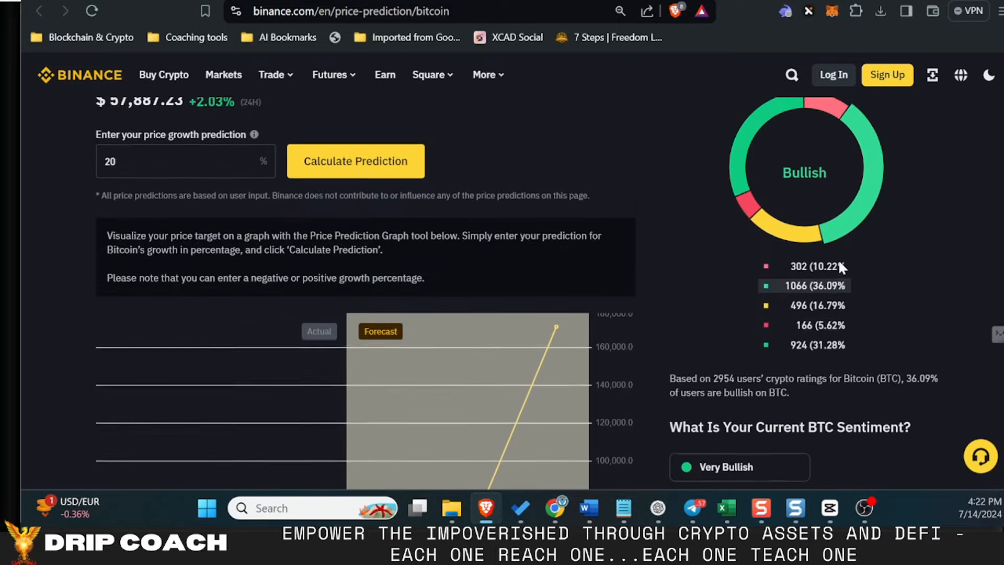
pyautogui.scroll(3)
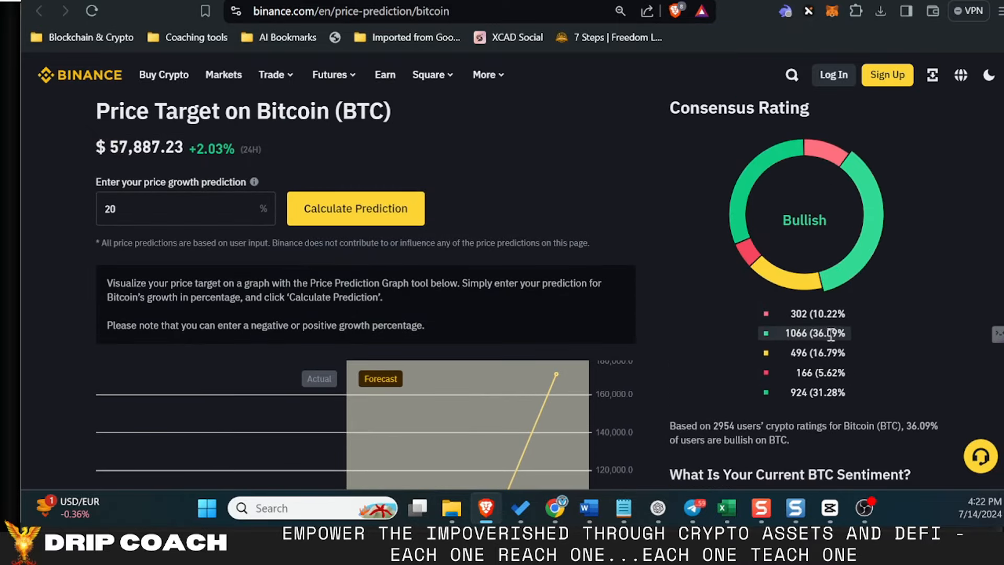
pyautogui.scroll(-3)
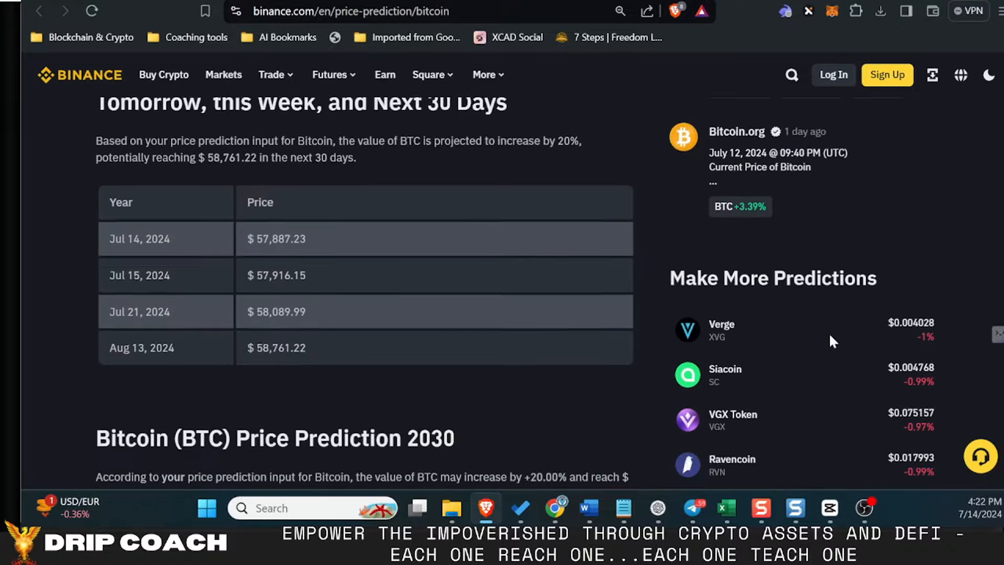
pyautogui.scroll(-3)
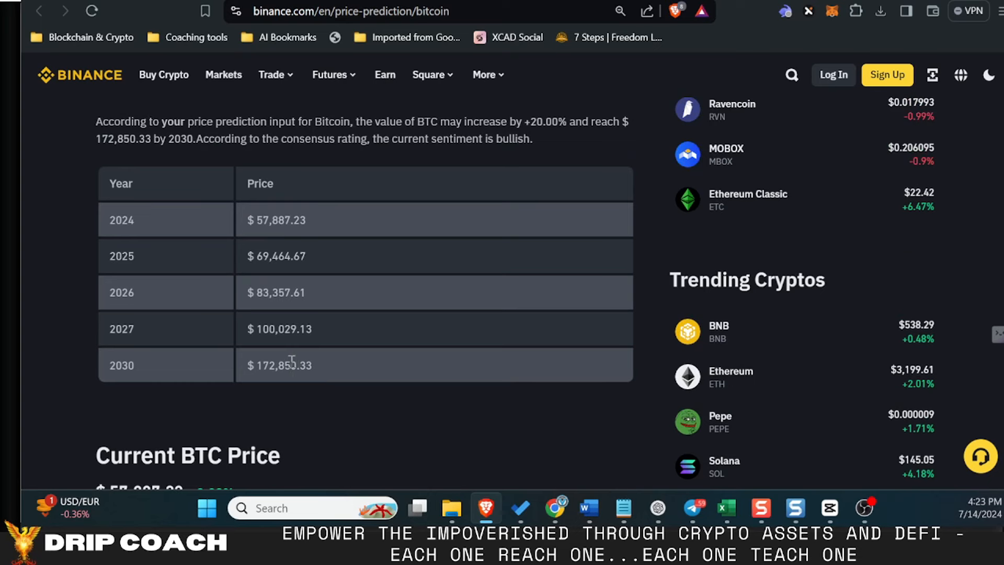
pyautogui.moveTo(286, 261)
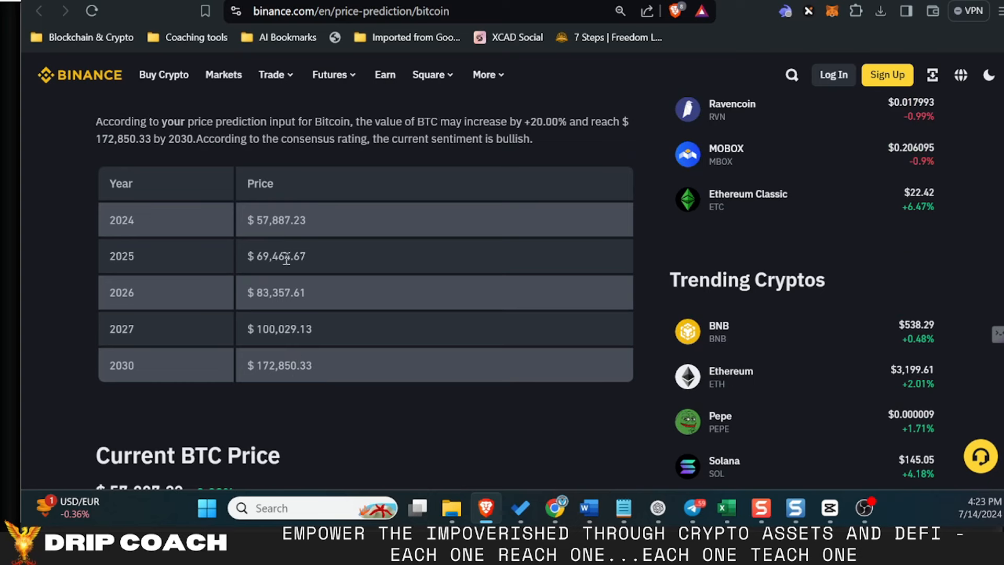
pyautogui.moveTo(295, 260)
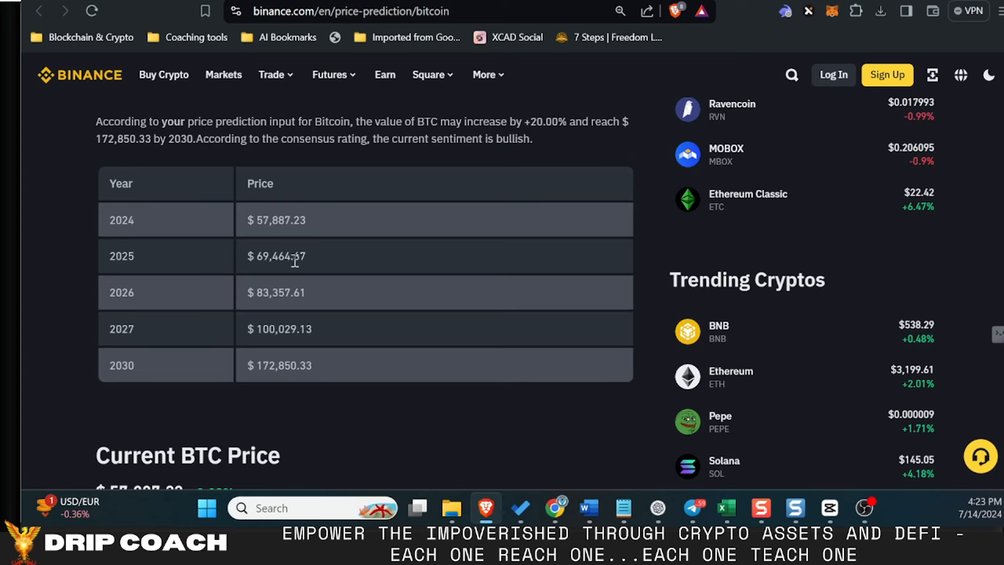
pyautogui.moveTo(286, 260)
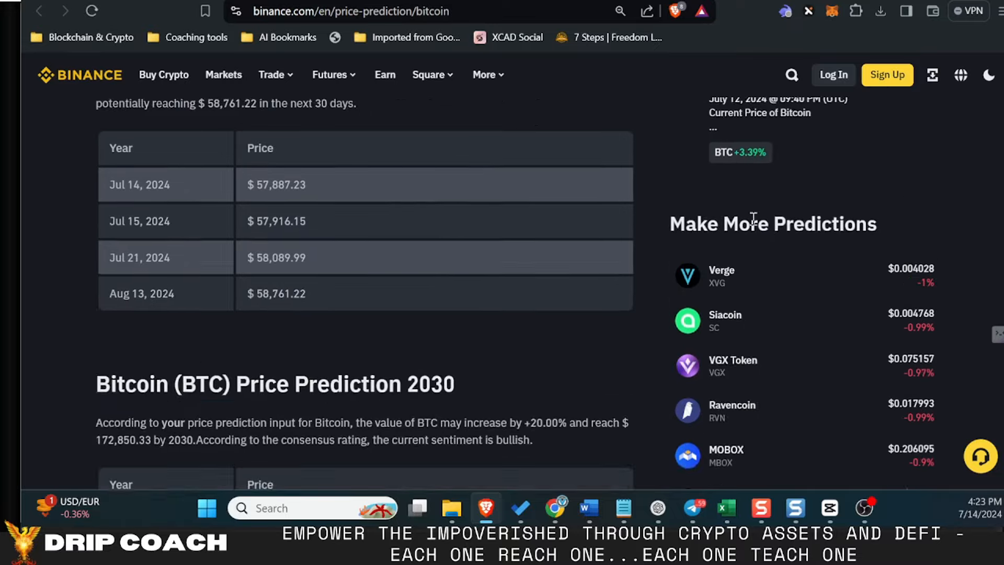
pyautogui.scroll(-3)
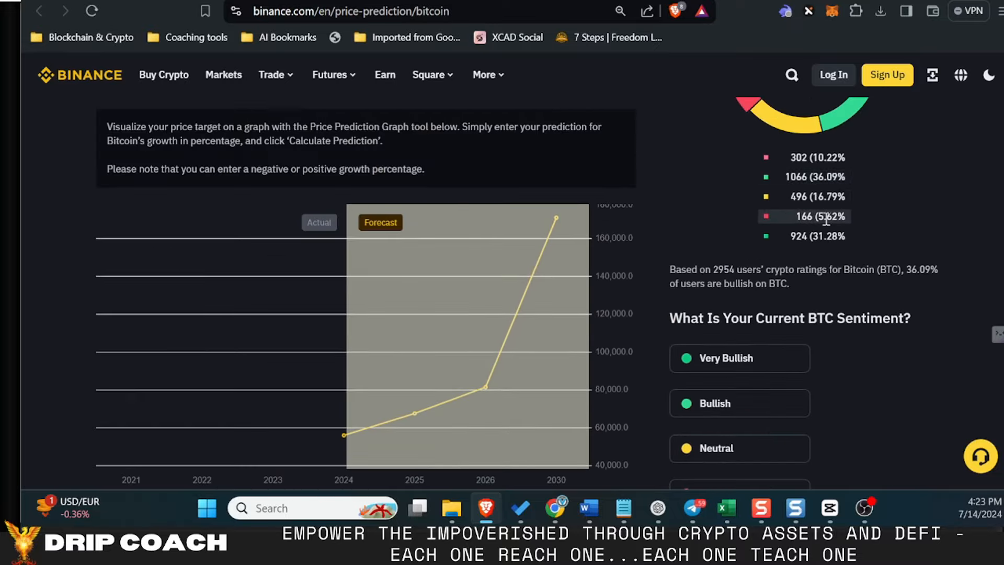
pyautogui.write('coinpedia.org/price-prediction/bitcoin-price-prediction/')
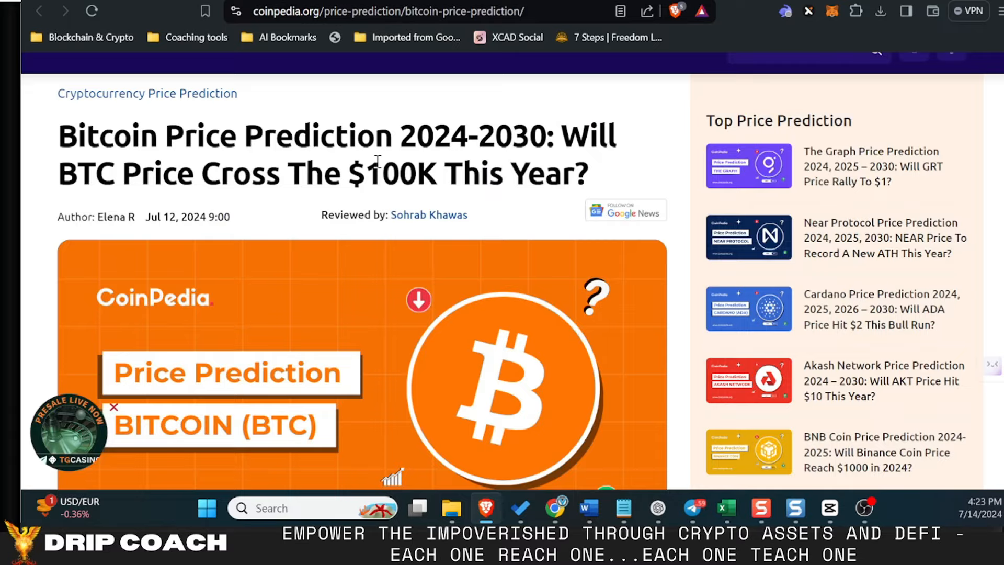
# - Scroll CoinPedia's article to highlights forecasting $120,000 for 2024 and $347,783 by 2030
pyautogui.scroll(-3)
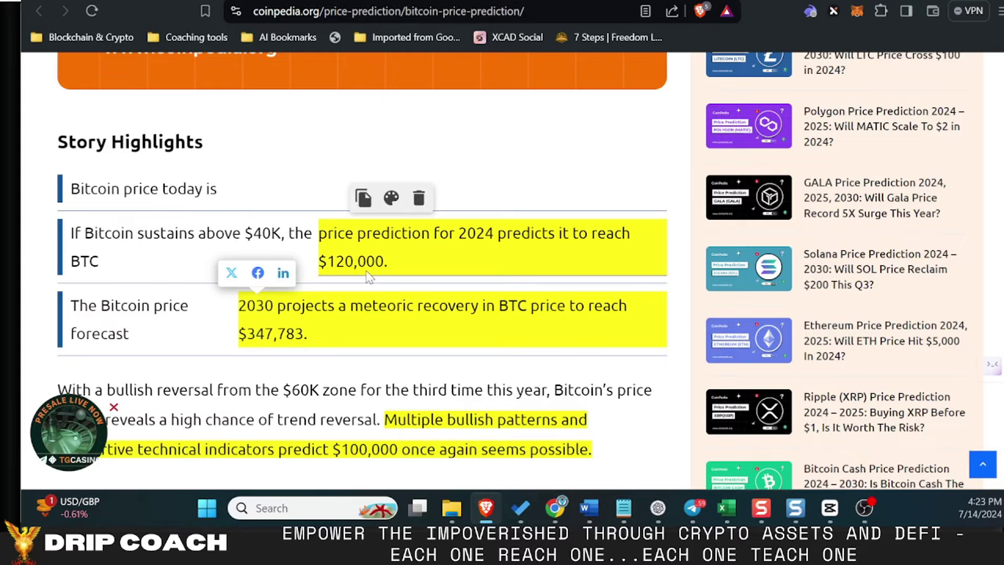
pyautogui.scroll(-3)
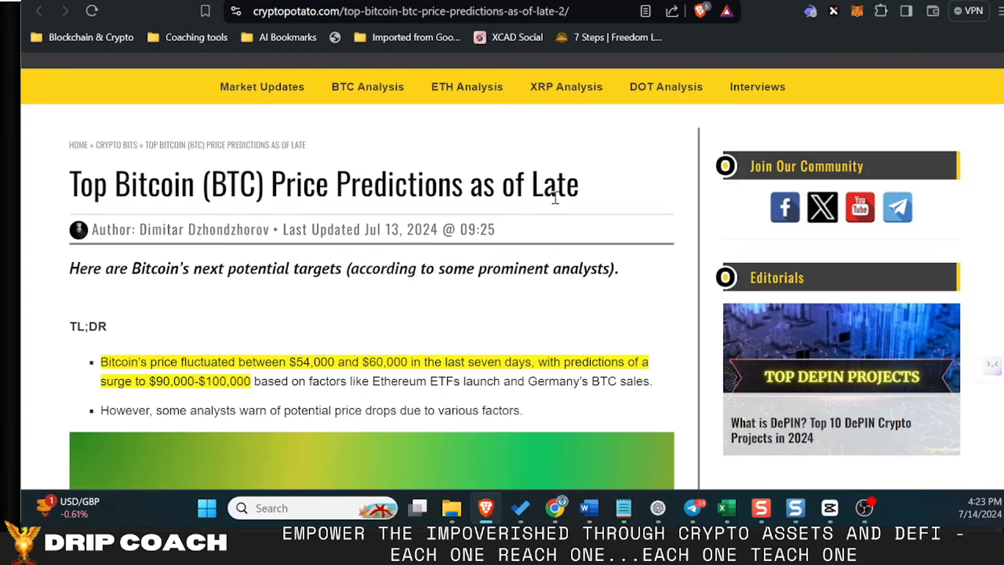
# - Scroll the CryptoPotato article down to Scaramucci's $100K Bitcoin forecast
pyautogui.scroll(-3)
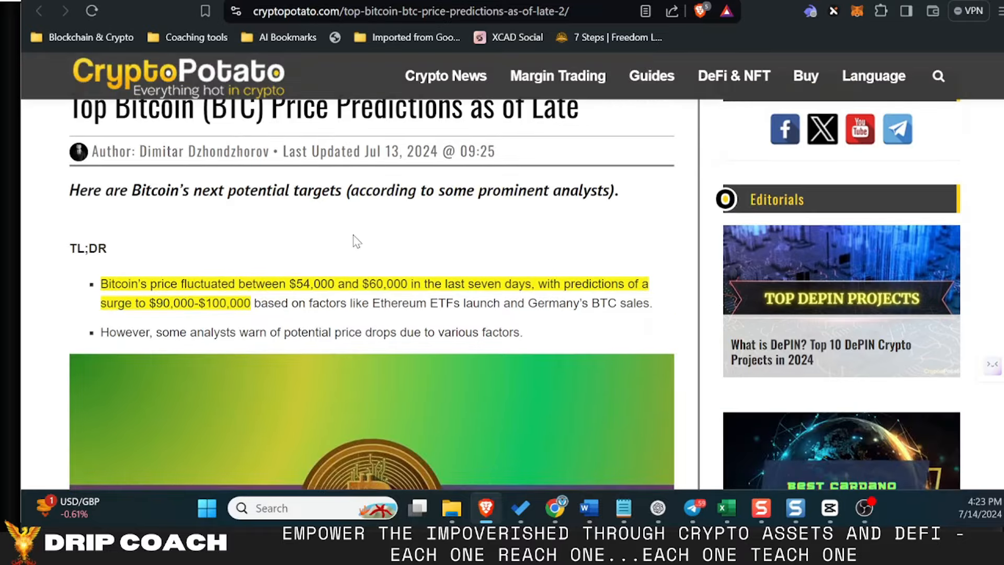
pyautogui.scroll(-3)
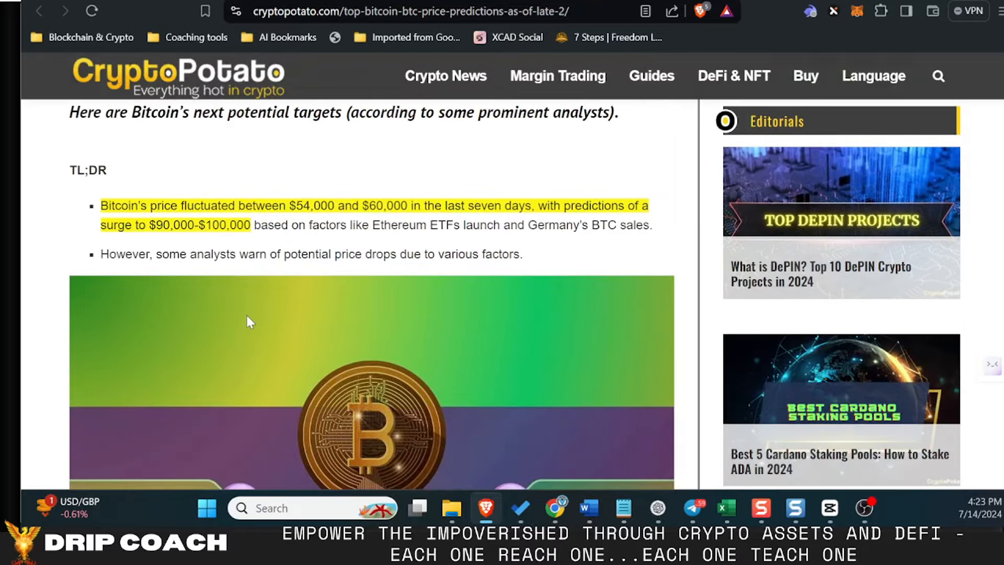
pyautogui.scroll(-3)
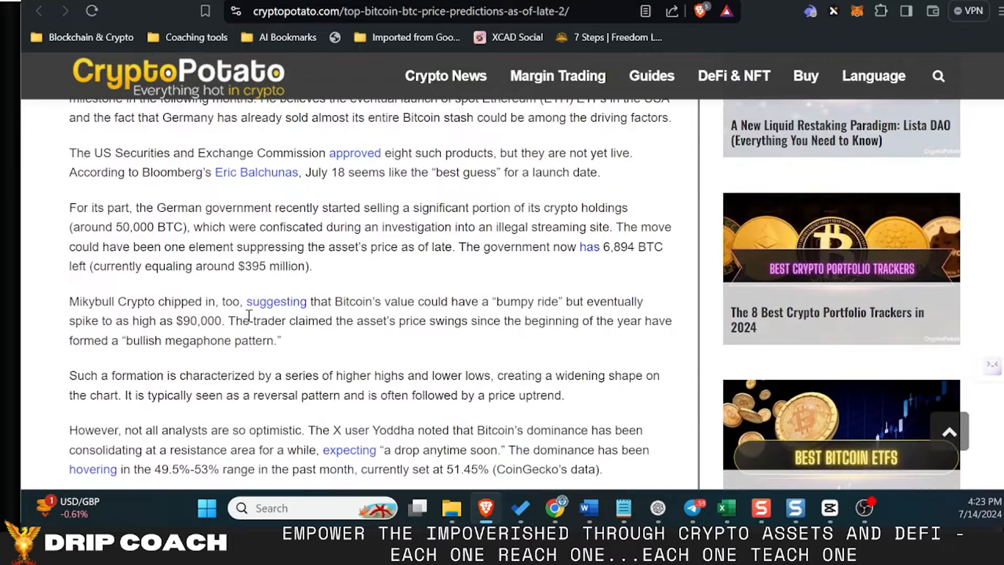
pyautogui.scroll(-3)
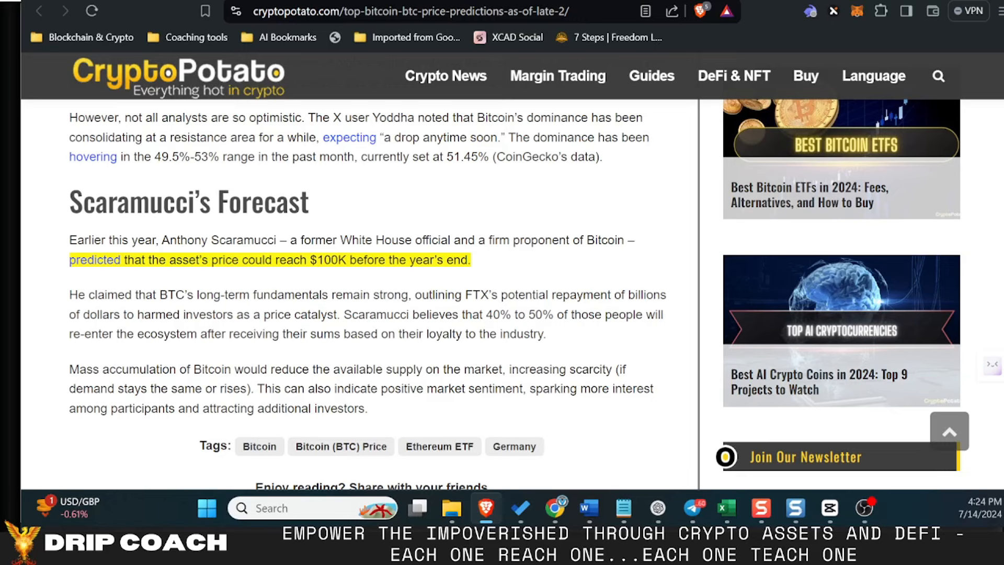
pyautogui.moveTo(622, 239)
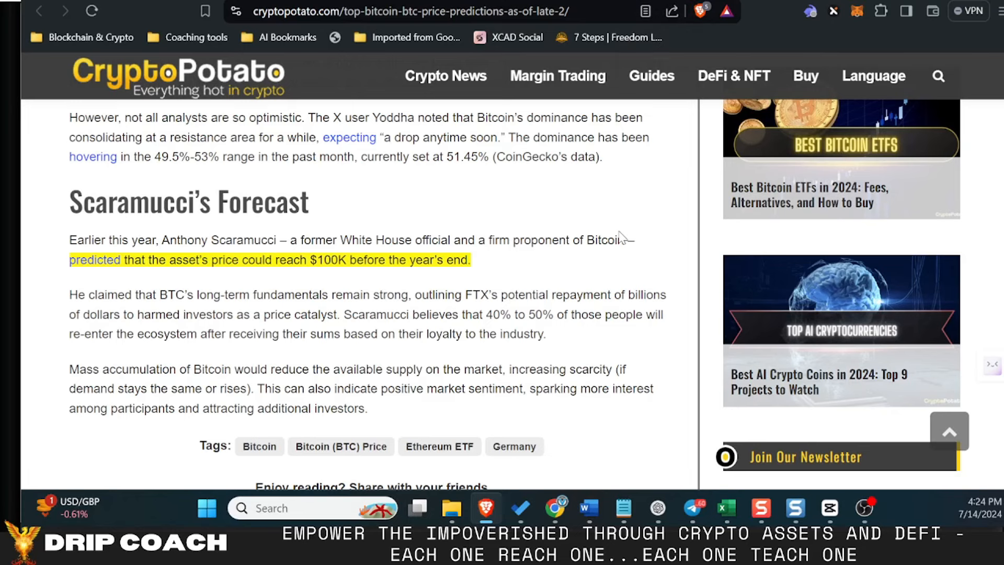
pyautogui.moveTo(601, 287)
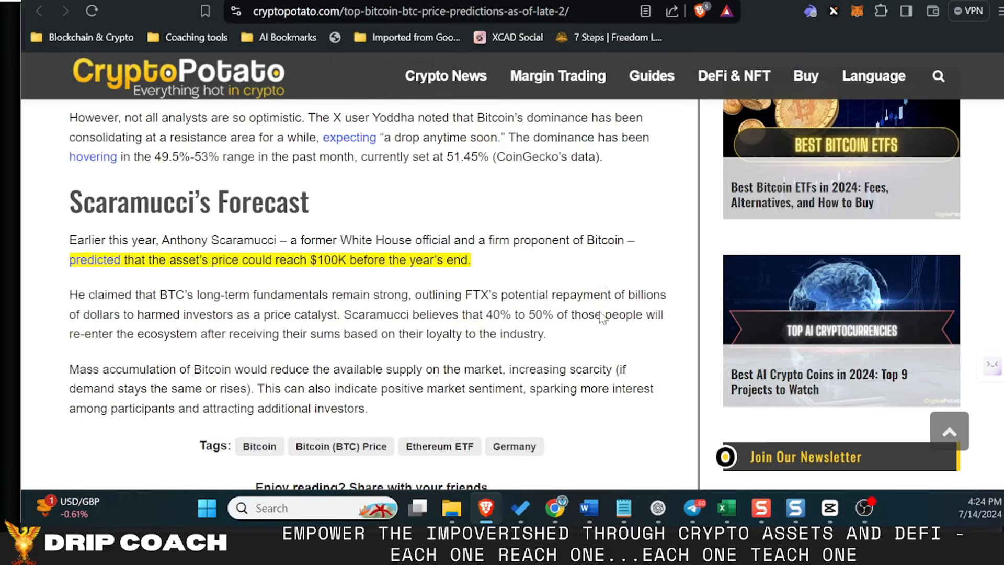
pyautogui.moveTo(540, 396)
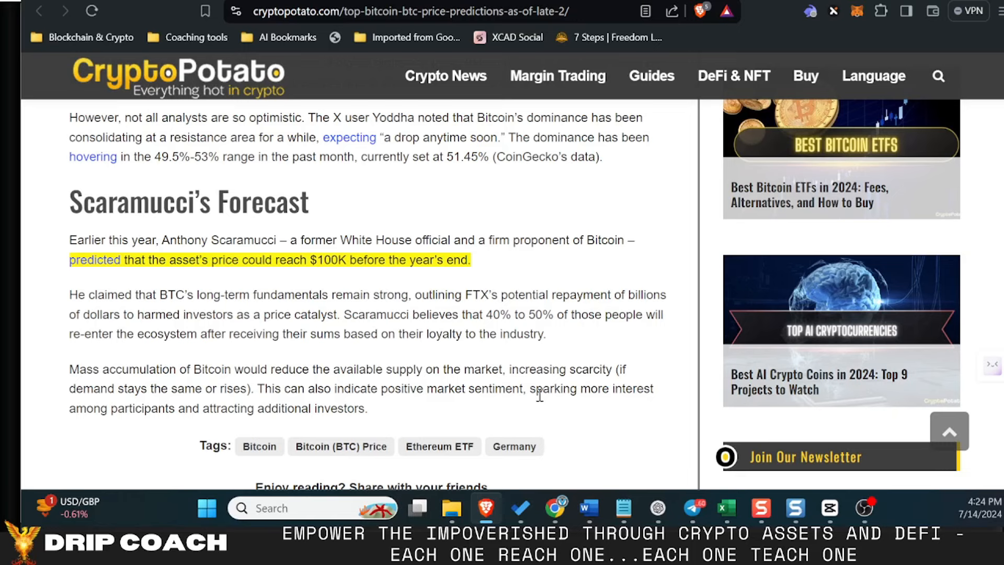
pyautogui.moveTo(546, 391)
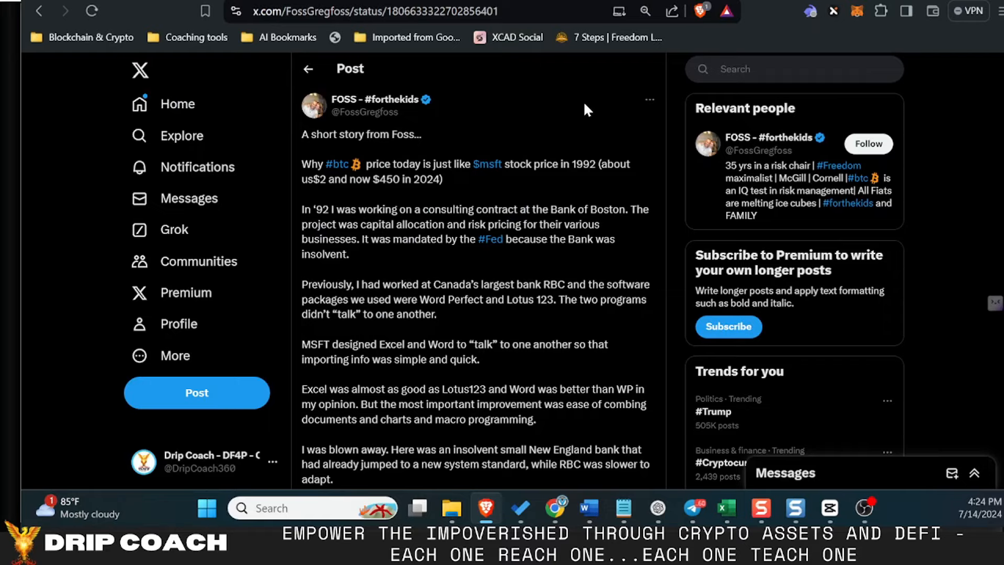
# - Scroll FOSS's BTC vs 1992 MSFT post through to its 'Own #btc and HODL' conclusion
pyautogui.scroll(-3)
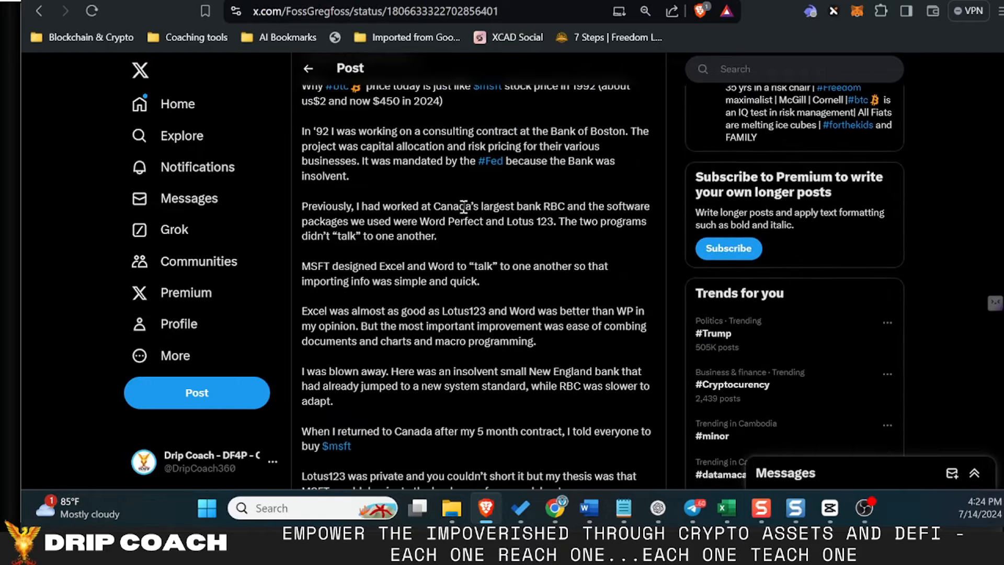
pyautogui.moveTo(499, 271)
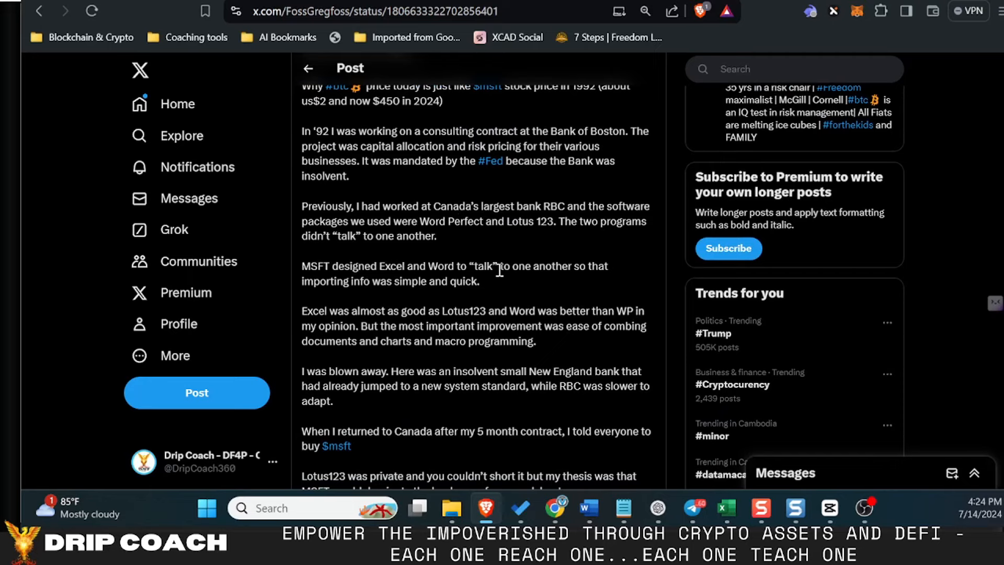
pyautogui.scroll(-3)
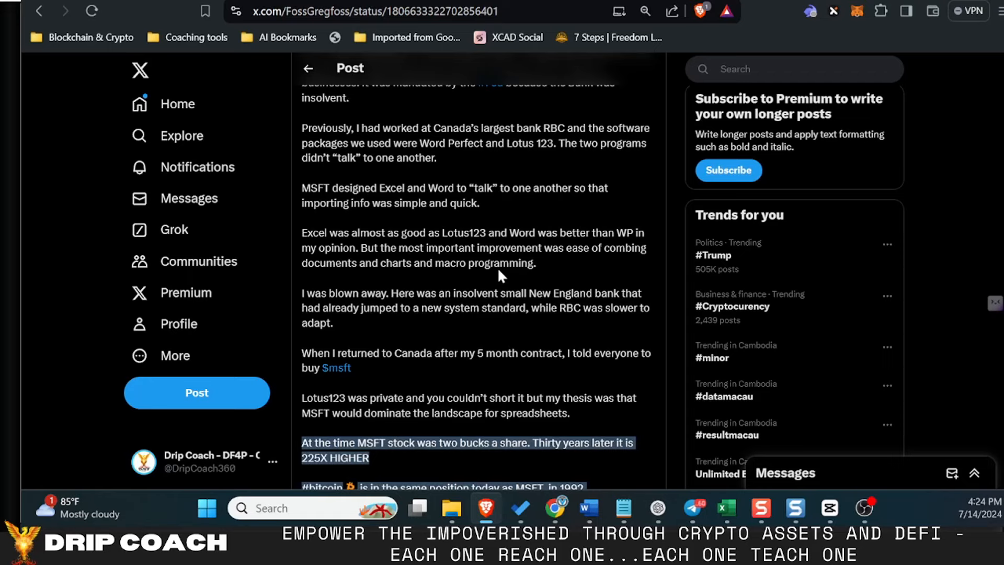
pyautogui.scroll(-3)
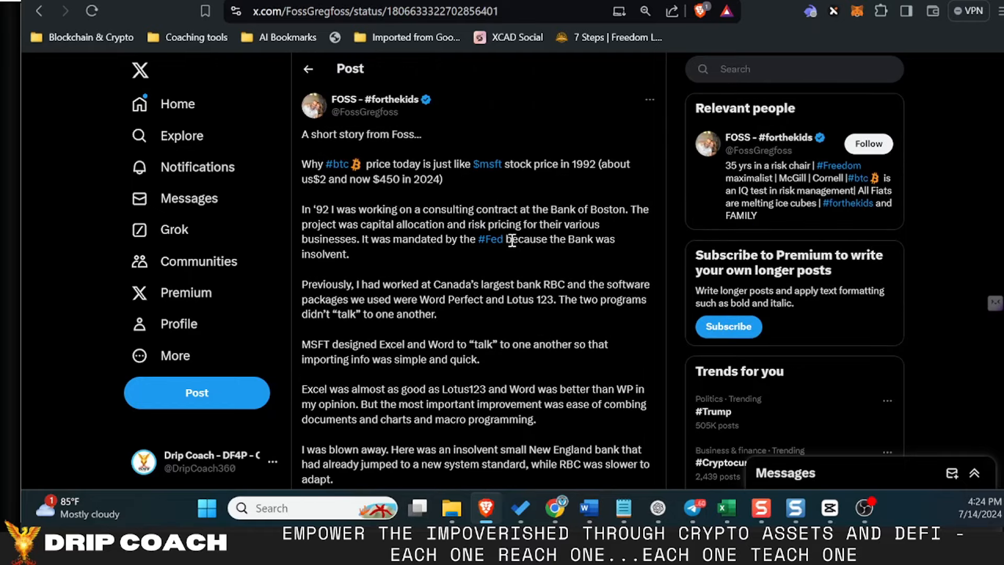
pyautogui.scroll(-3)
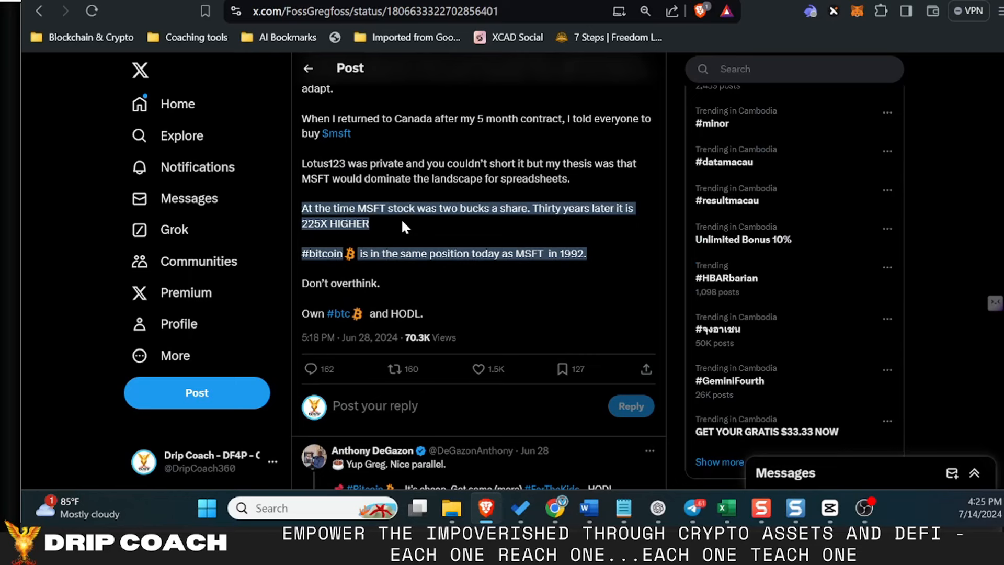
pyautogui.moveTo(388, 241)
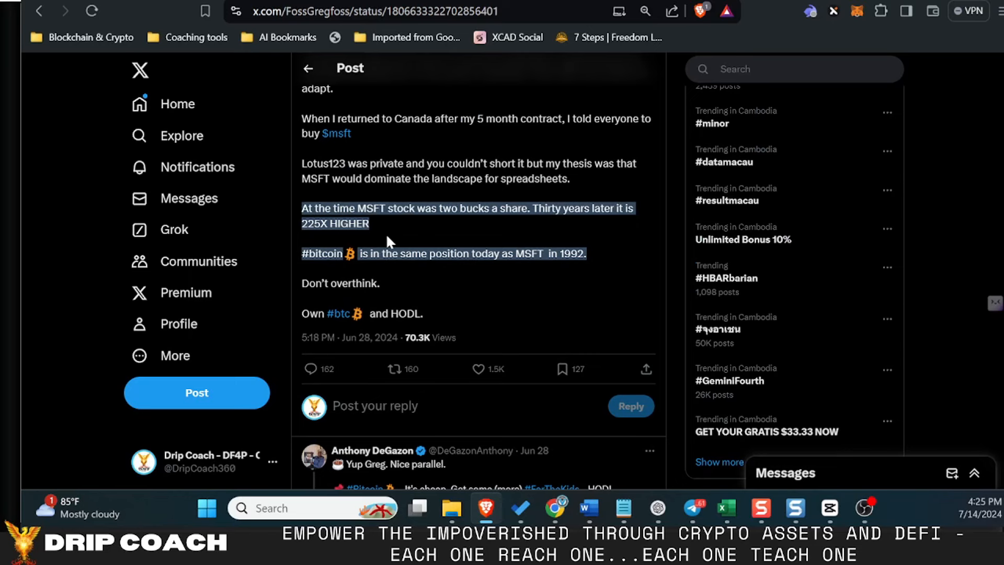
pyautogui.moveTo(512, 270)
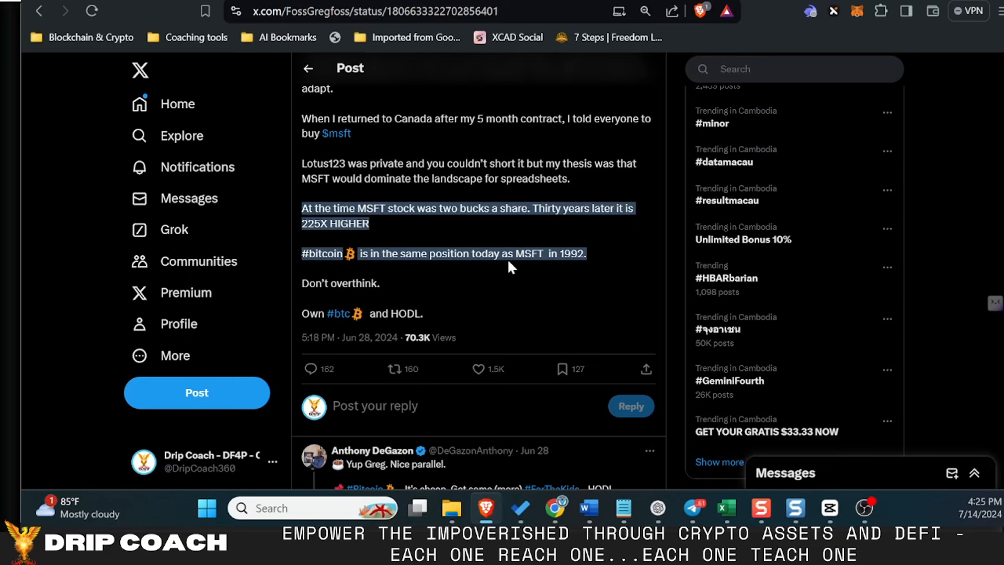
pyautogui.moveTo(587, 251)
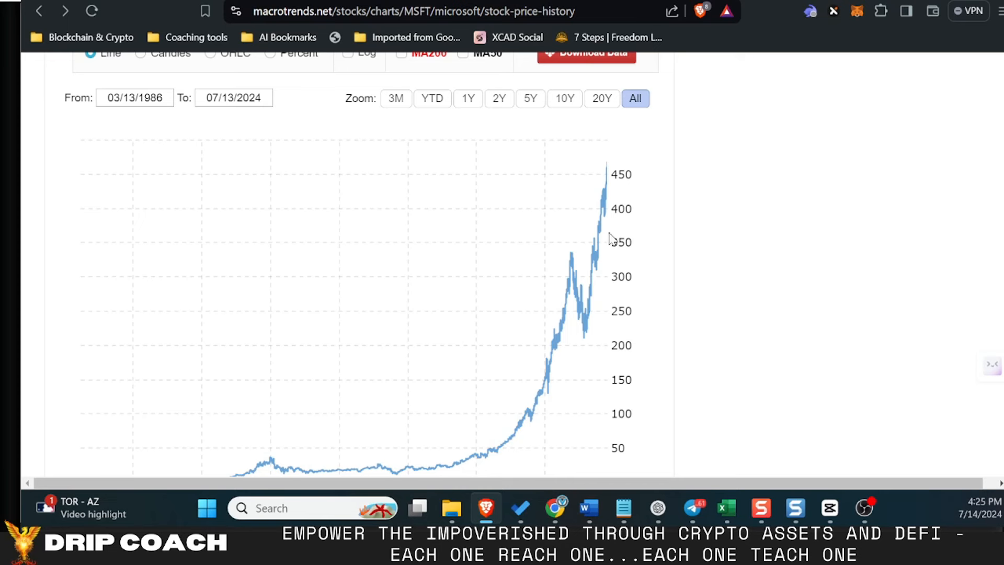
pyautogui.moveTo(623, 195)
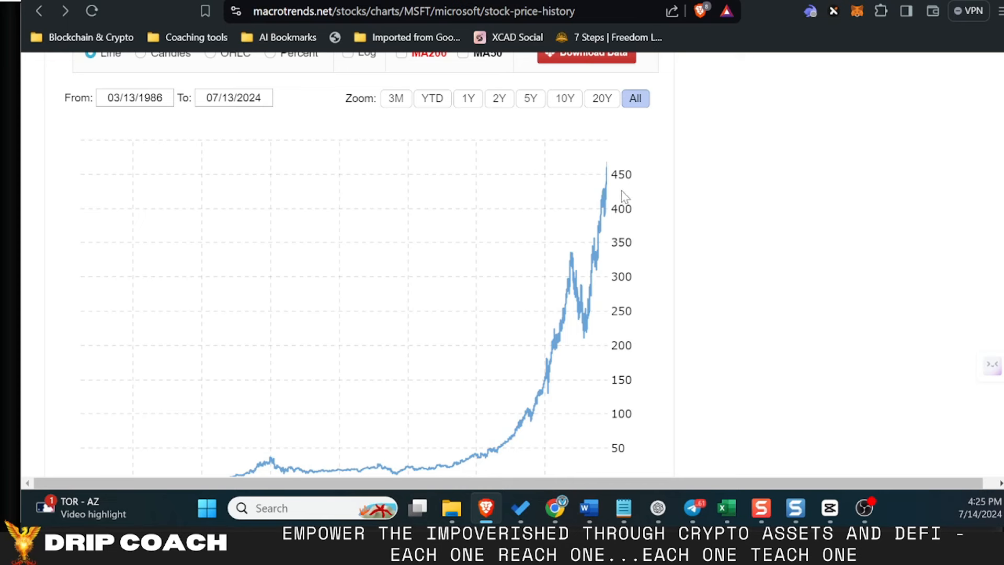
pyautogui.moveTo(526, 297)
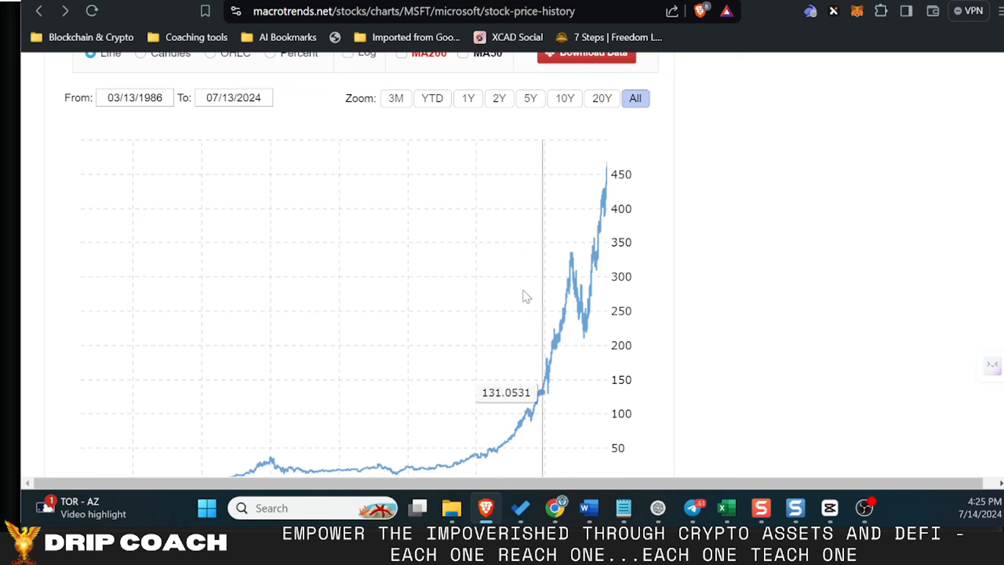
# - Scroll Macrotrends' MSFT page to the all-time 1986–2024 stock price chart
pyautogui.scroll(-3)
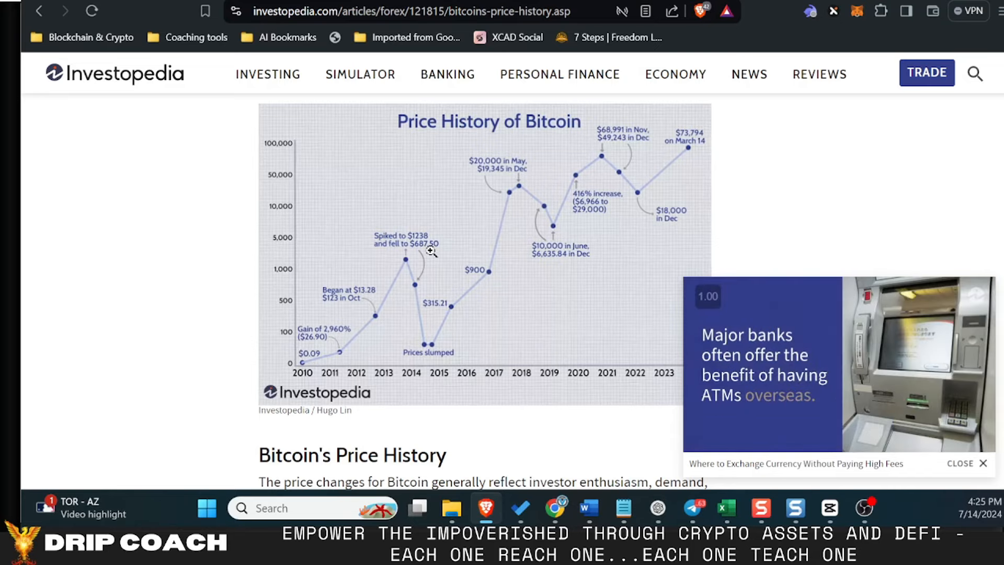
pyautogui.moveTo(583, 175)
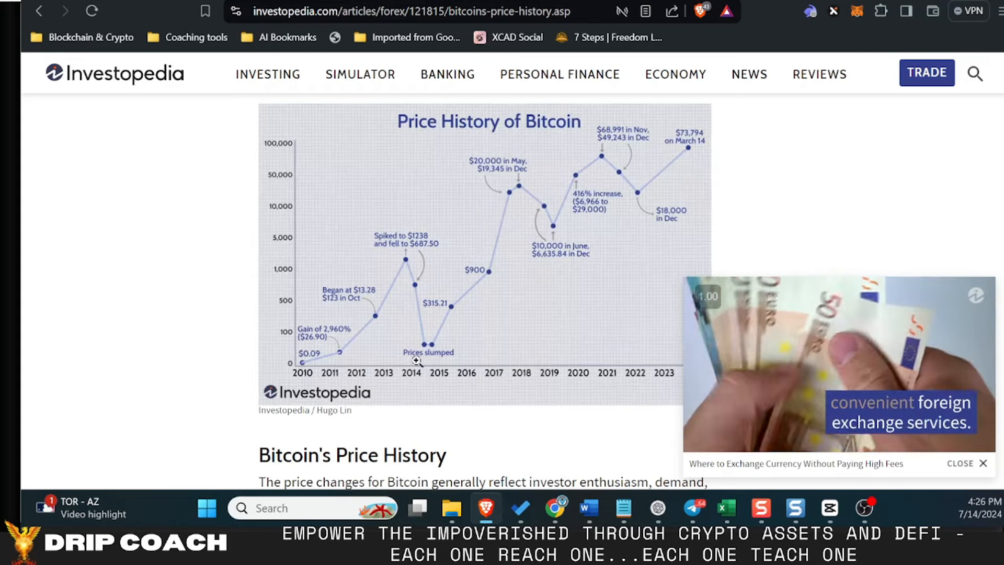
pyautogui.moveTo(542, 290)
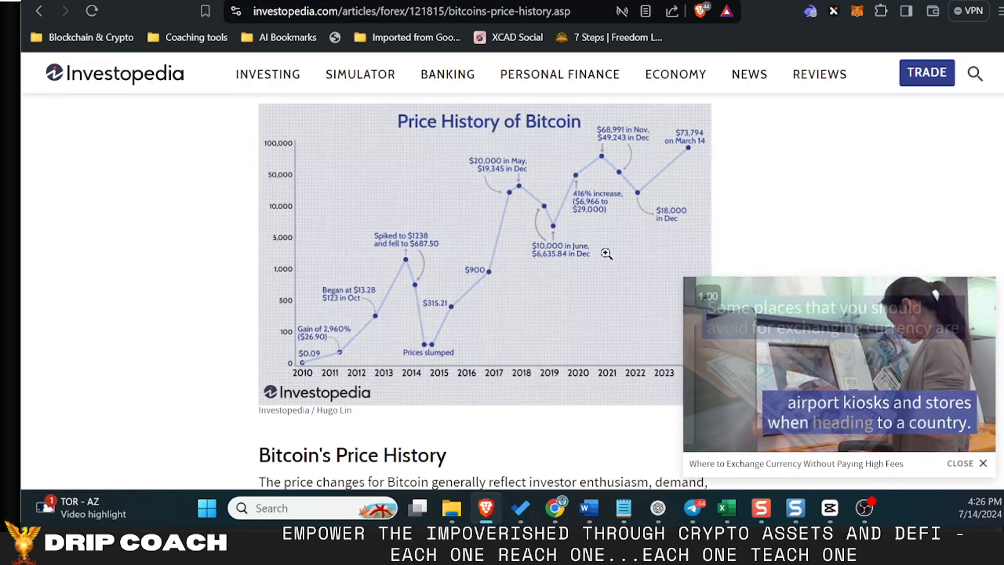
pyautogui.moveTo(837, 364)
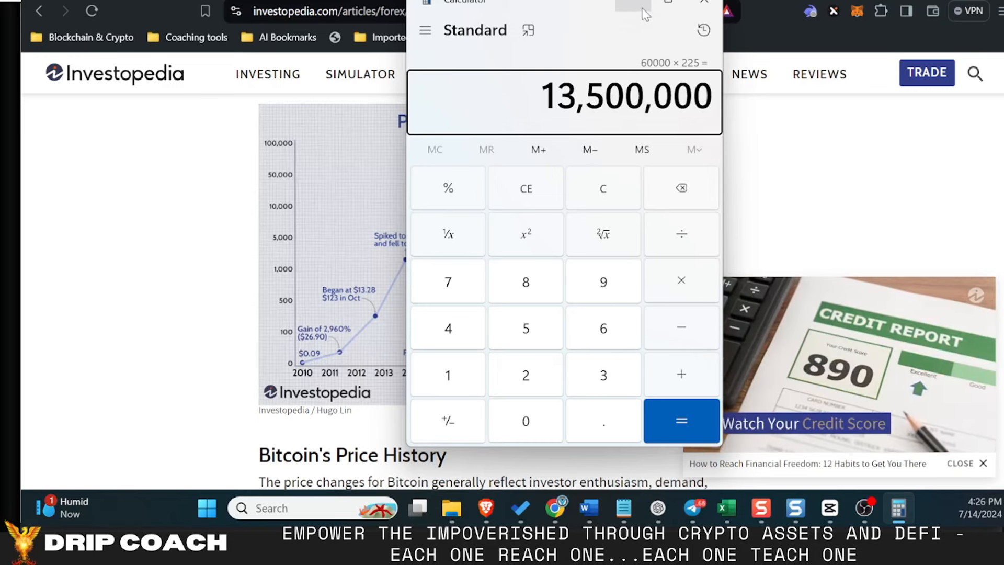
pyautogui.moveTo(632, 8)
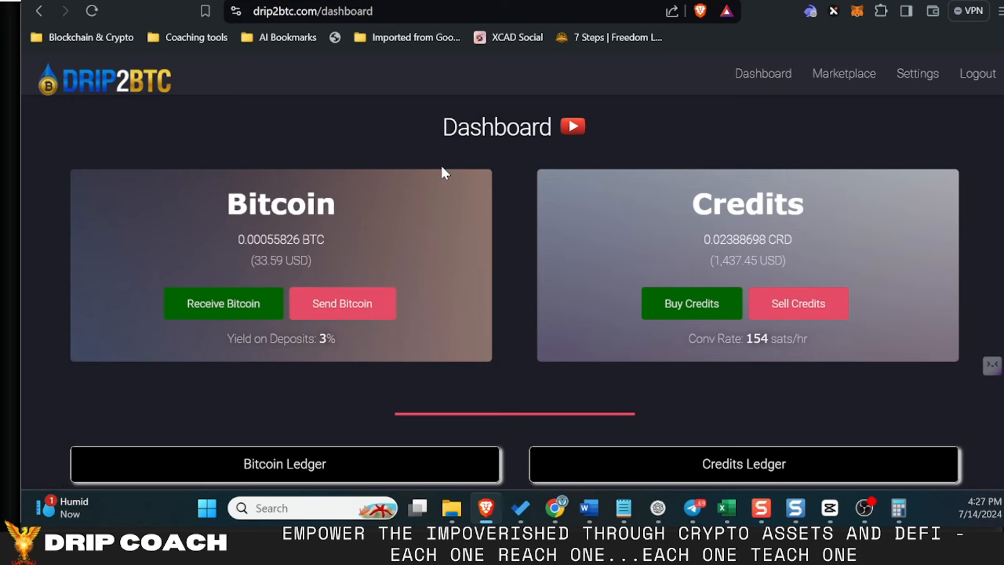
pyautogui.moveTo(459, 162)
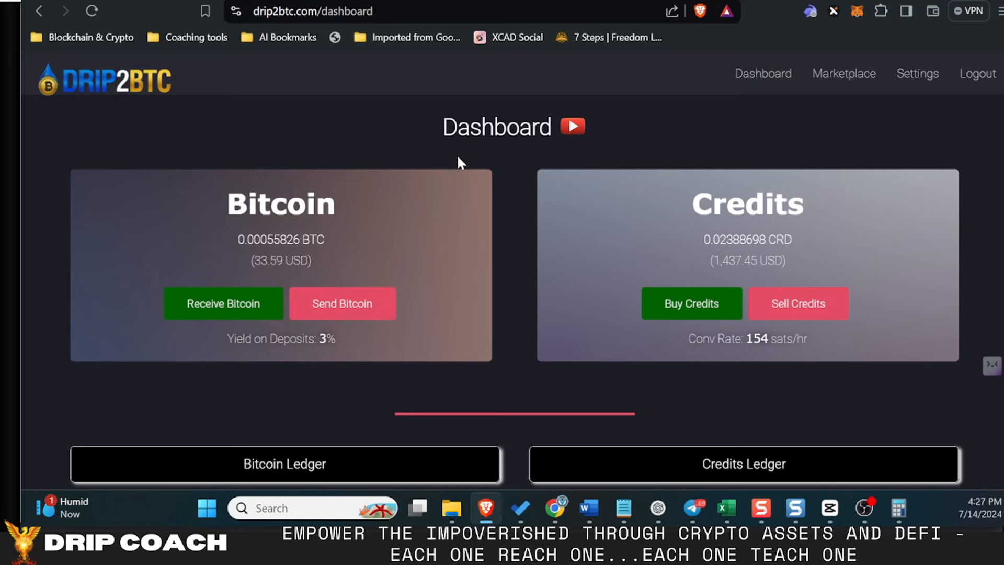
pyautogui.moveTo(449, 247)
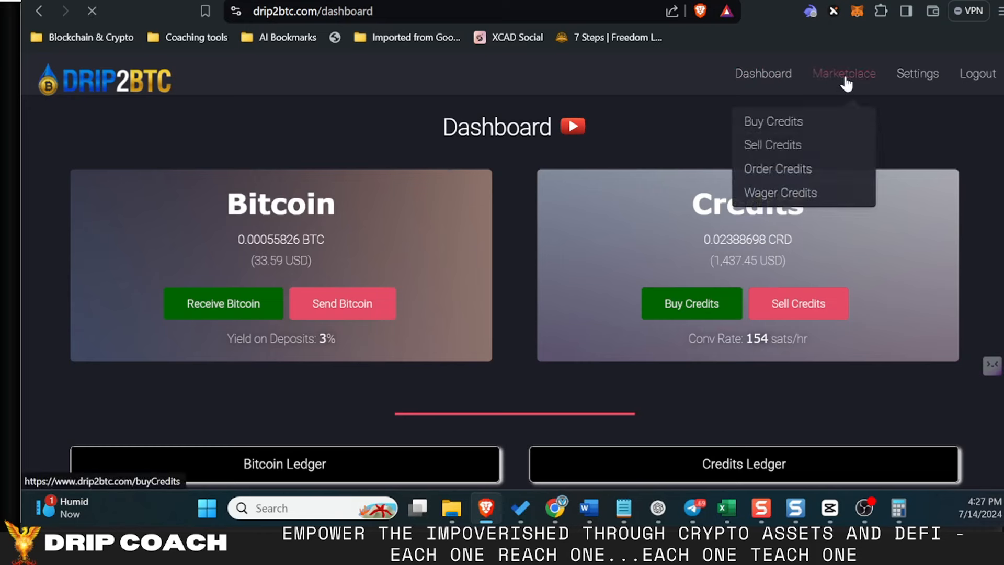
# - Open Buy Credits and filter offers to a maximum purchase price of 1 BTC
pyautogui.click(774, 121)
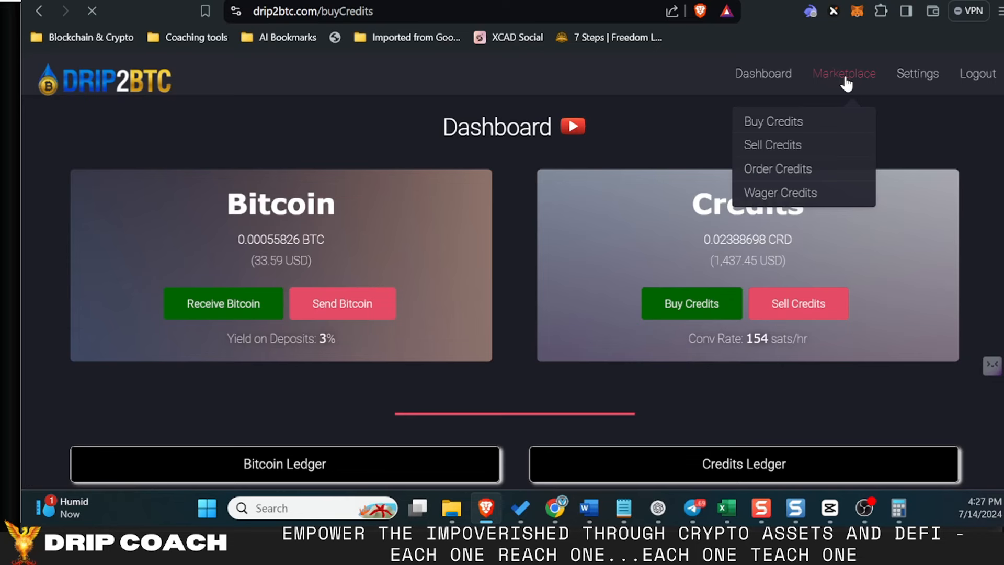
pyautogui.click(774, 121)
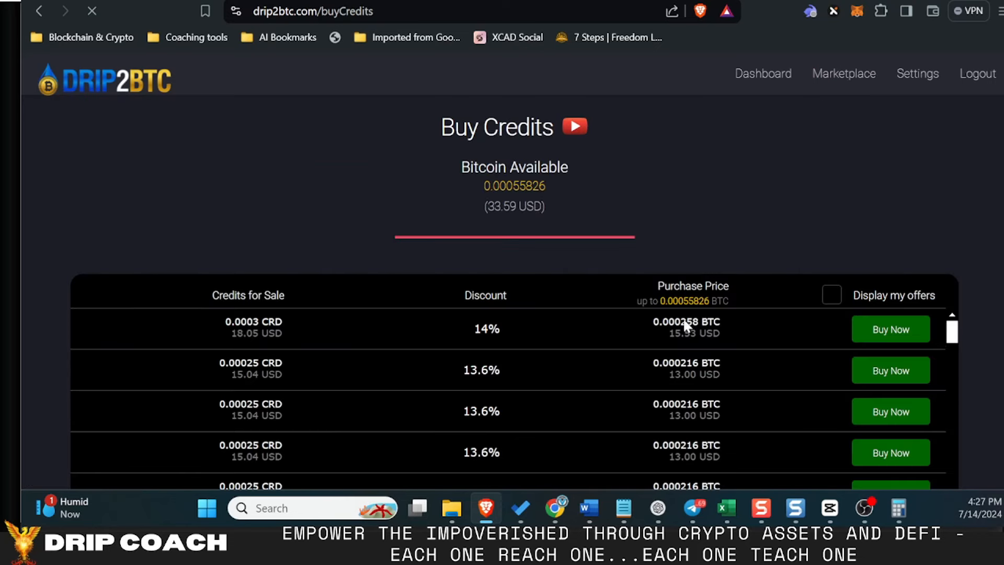
pyautogui.click(832, 295)
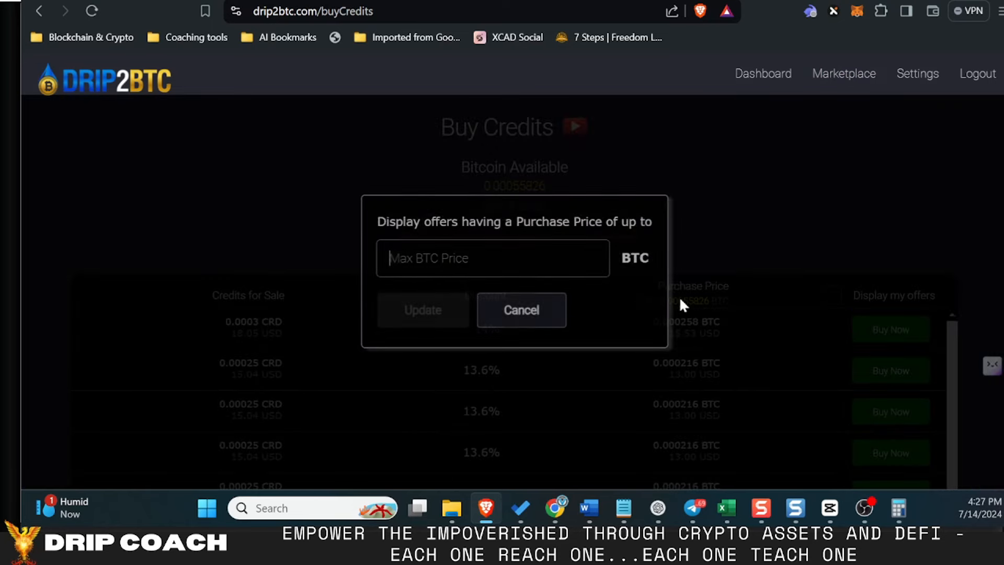
pyautogui.write('10')
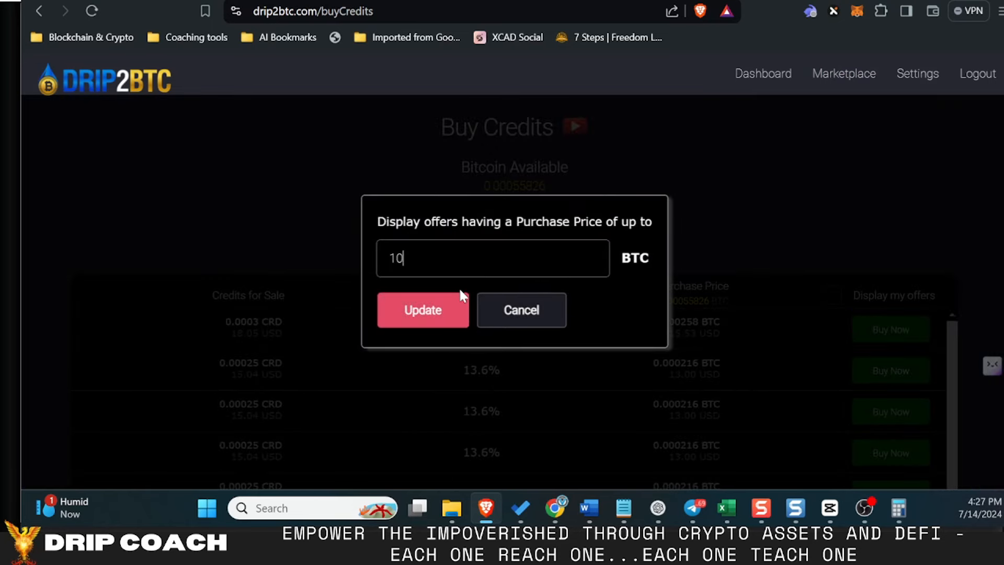
pyautogui.click(422, 310)
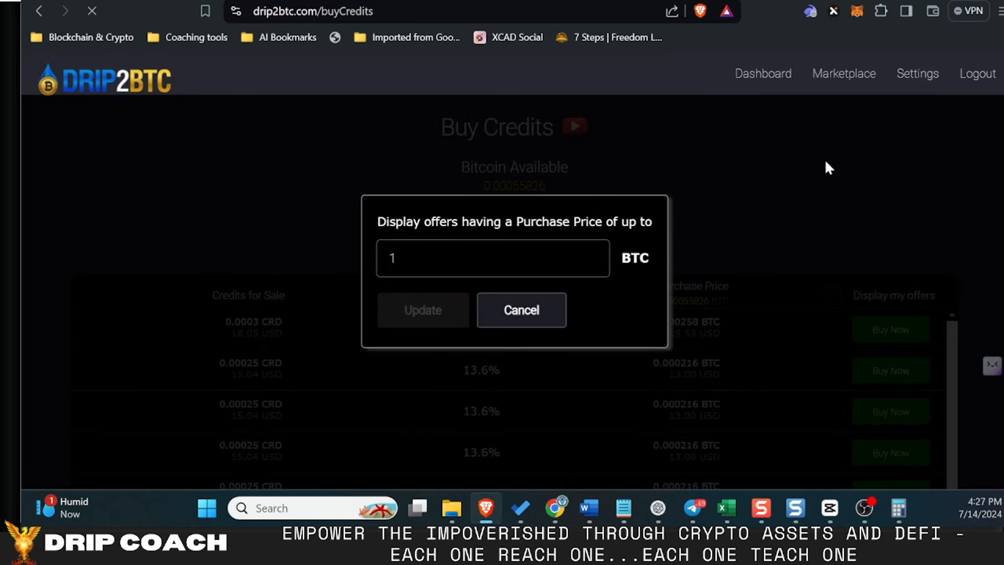
pyautogui.click(521, 309)
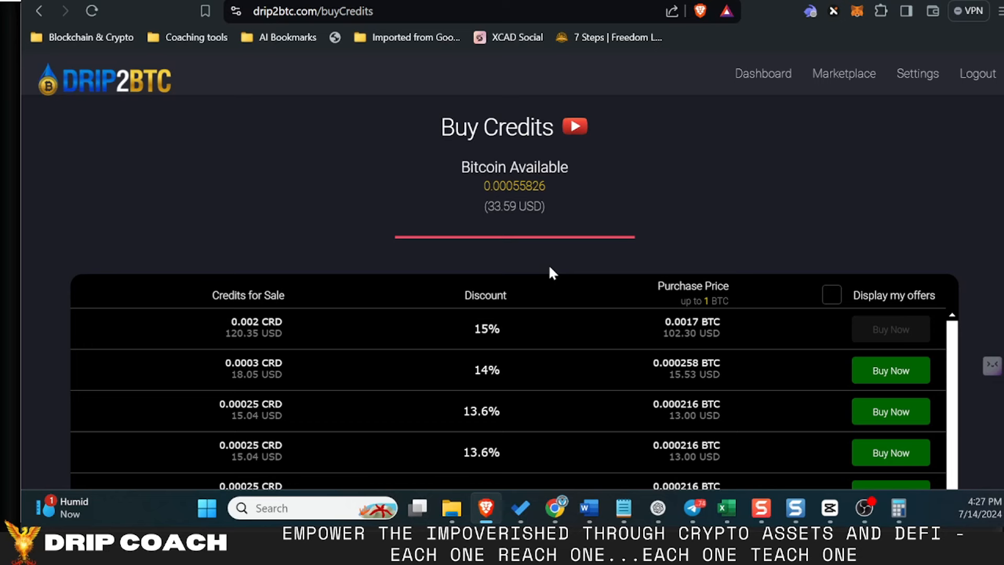
pyautogui.moveTo(559, 256)
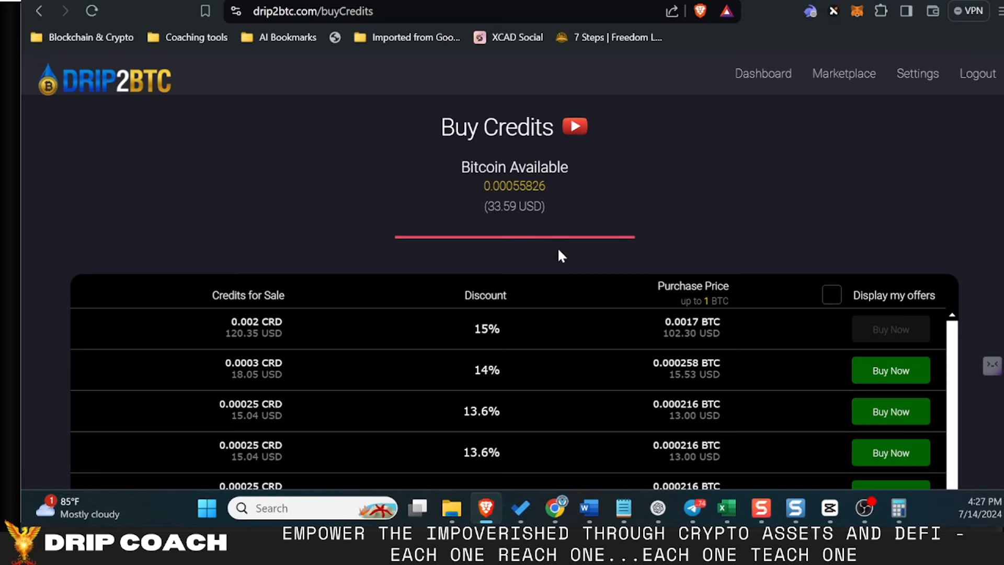
pyautogui.click(898, 508)
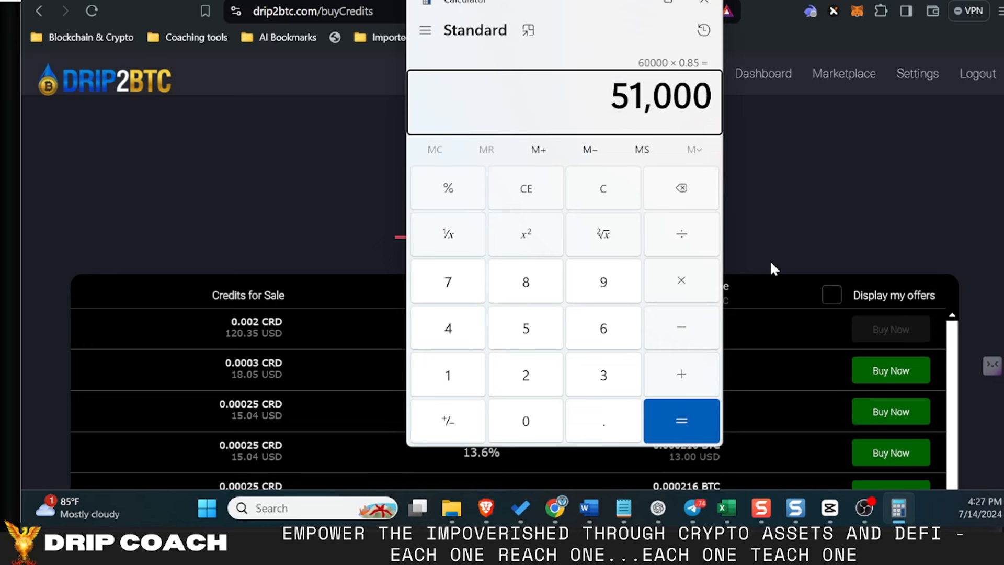
pyautogui.moveTo(658, 142)
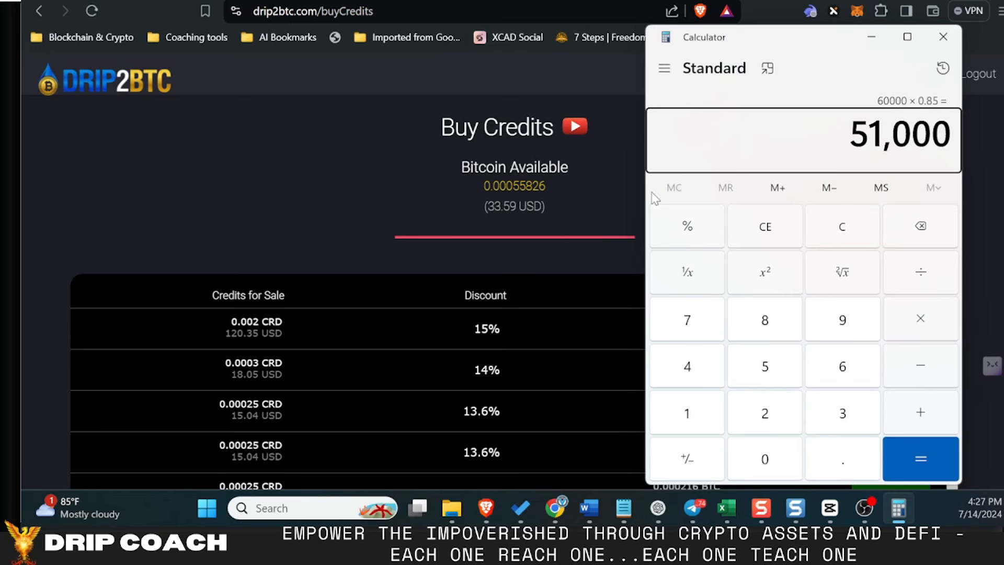
# - Minimize Calculator showing 51,000 to reveal the 15%-discount Buy Credits offer
pyautogui.click(942, 37)
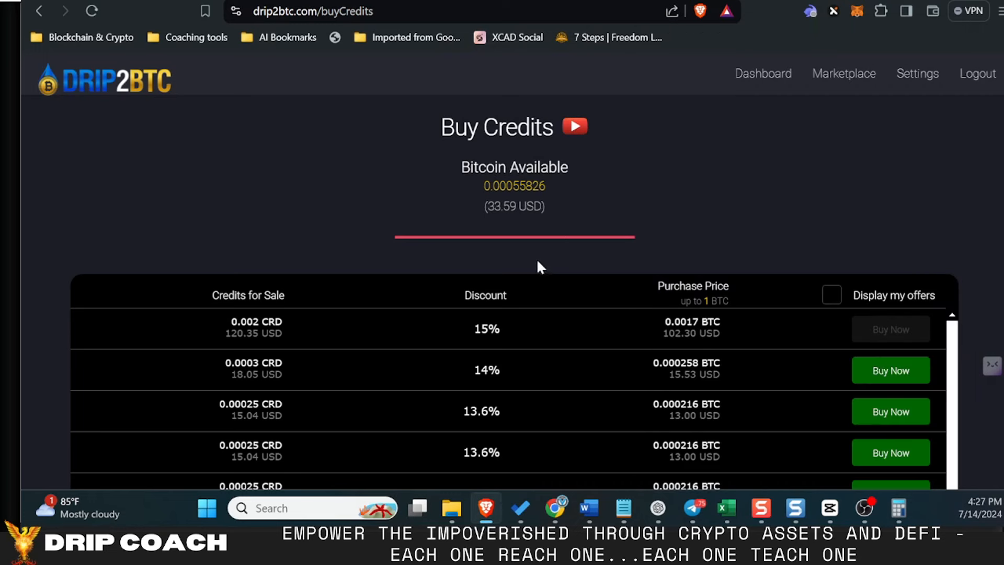
pyautogui.moveTo(627, 218)
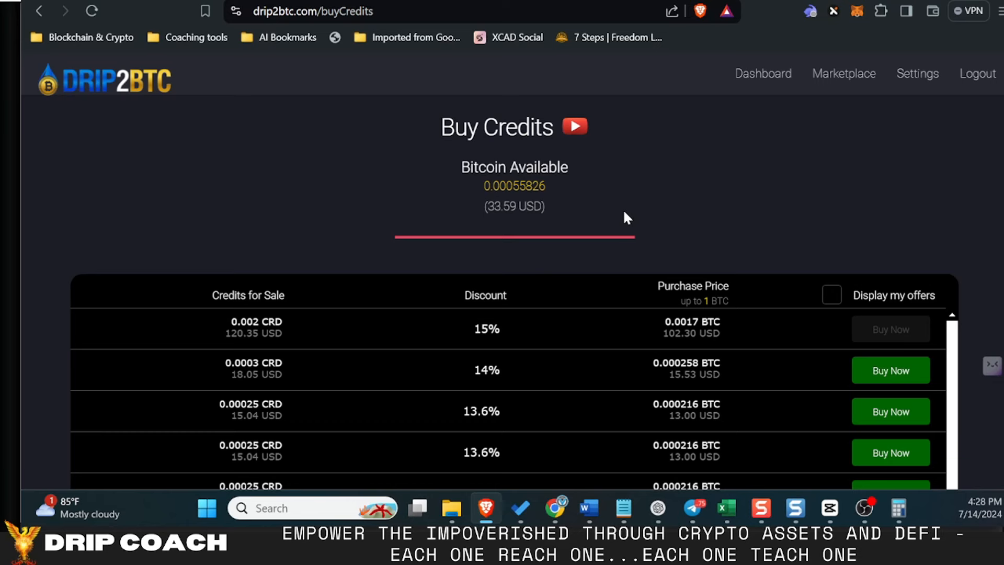
pyautogui.moveTo(606, 174)
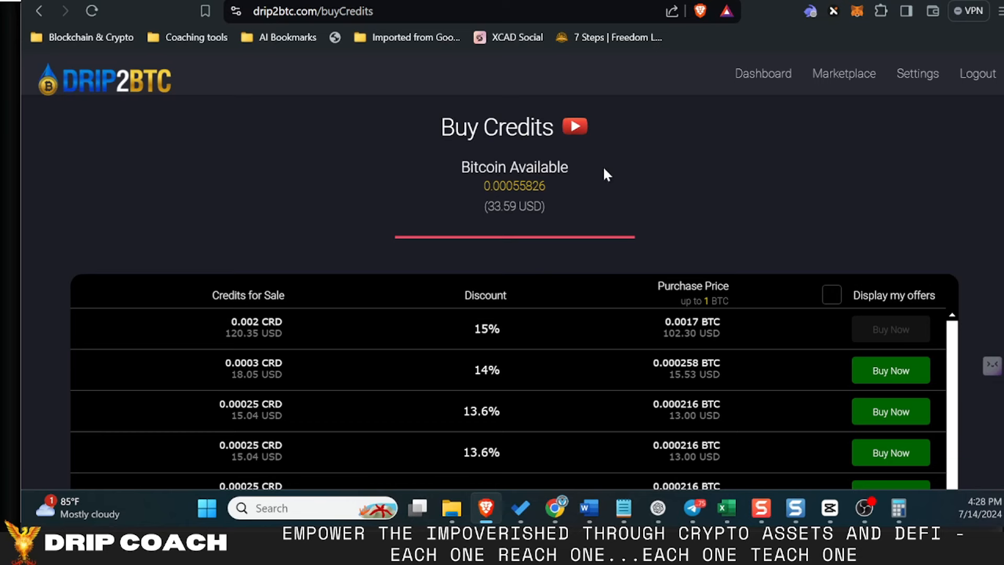
pyautogui.moveTo(155, 112)
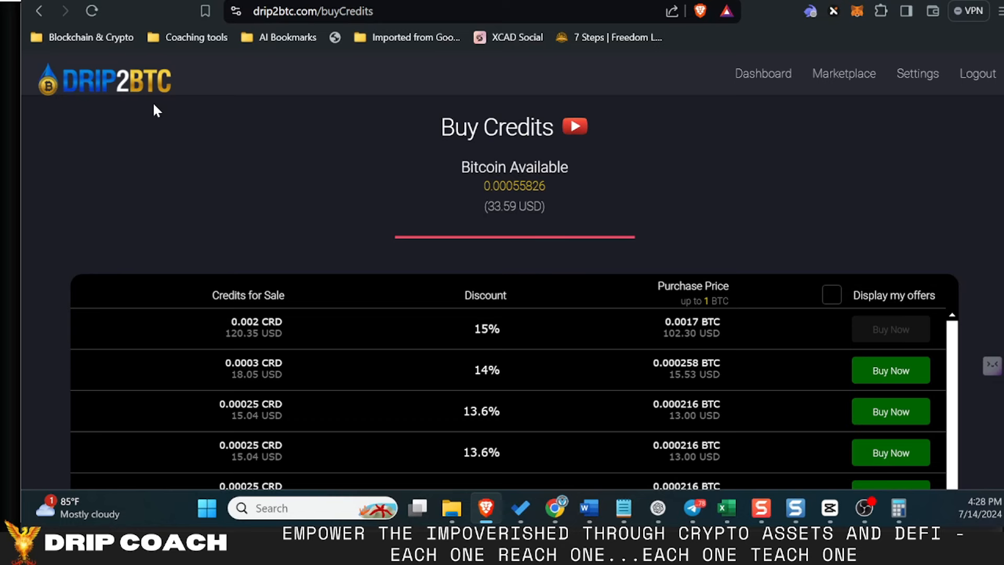
# - Return to the Drip2BTC dashboard showing 0.00055829 BTC and 0.02388695 credits
pyautogui.click(764, 73)
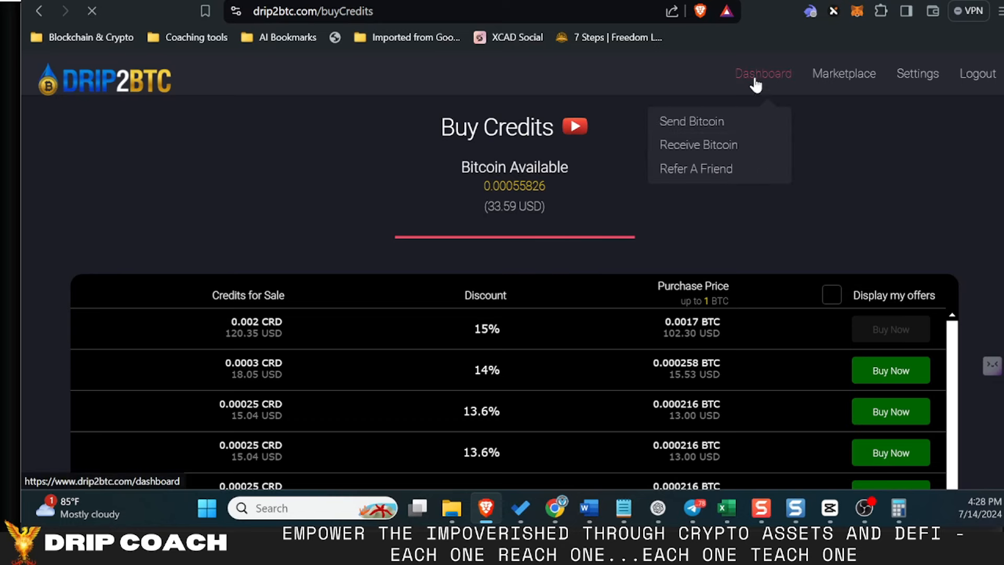
pyautogui.moveTo(221, 126)
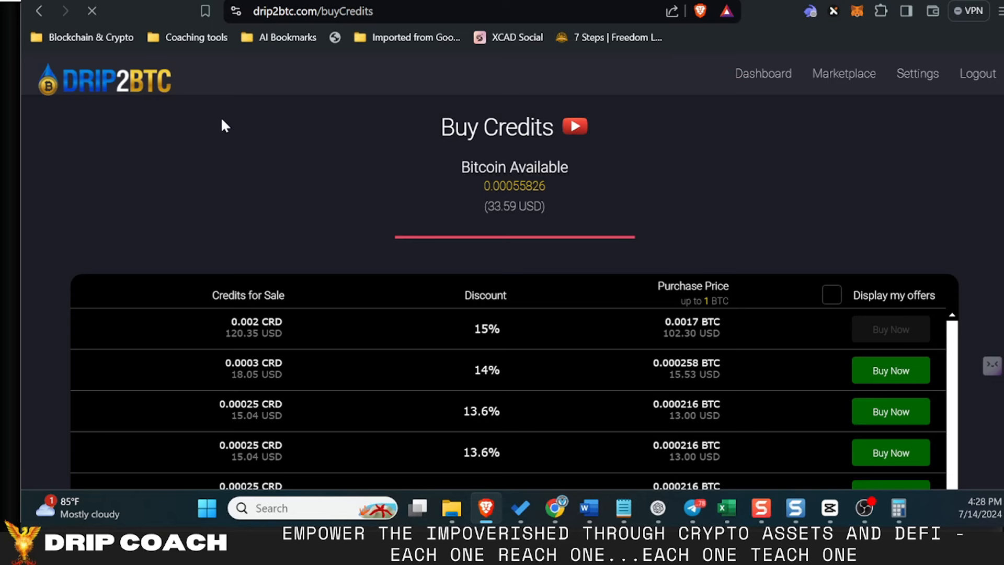
pyautogui.click(764, 73)
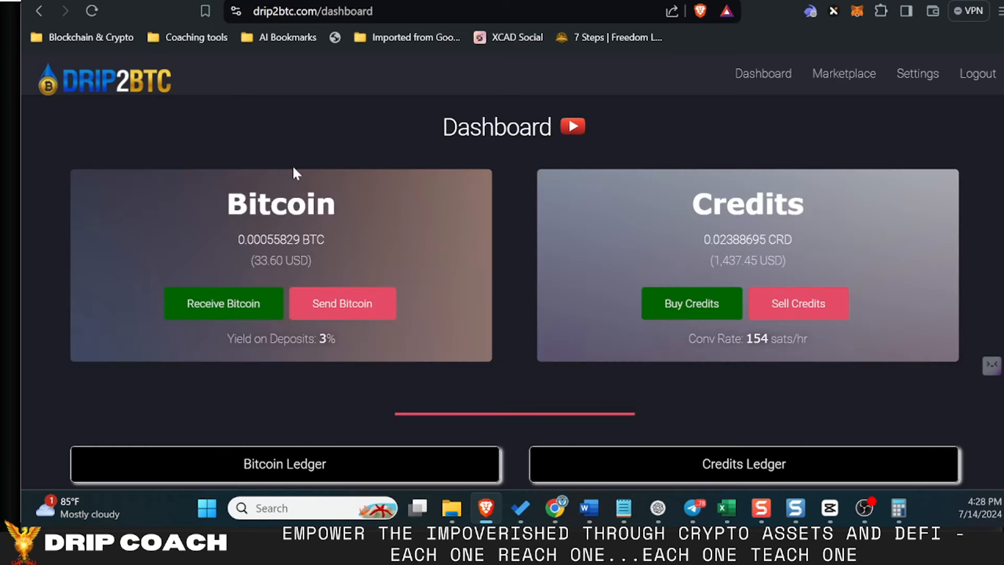
pyautogui.moveTo(572, 217)
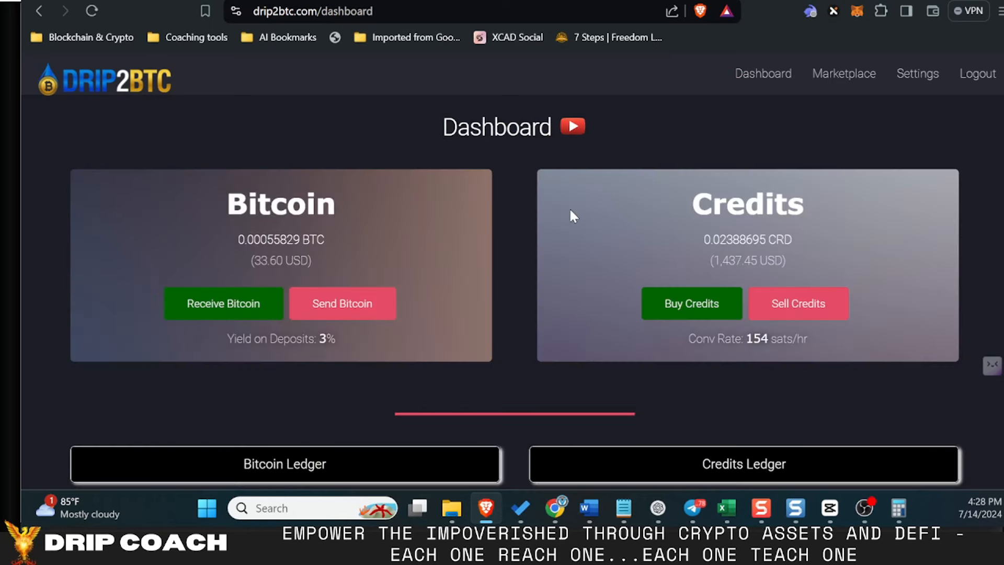
pyautogui.moveTo(537, 275)
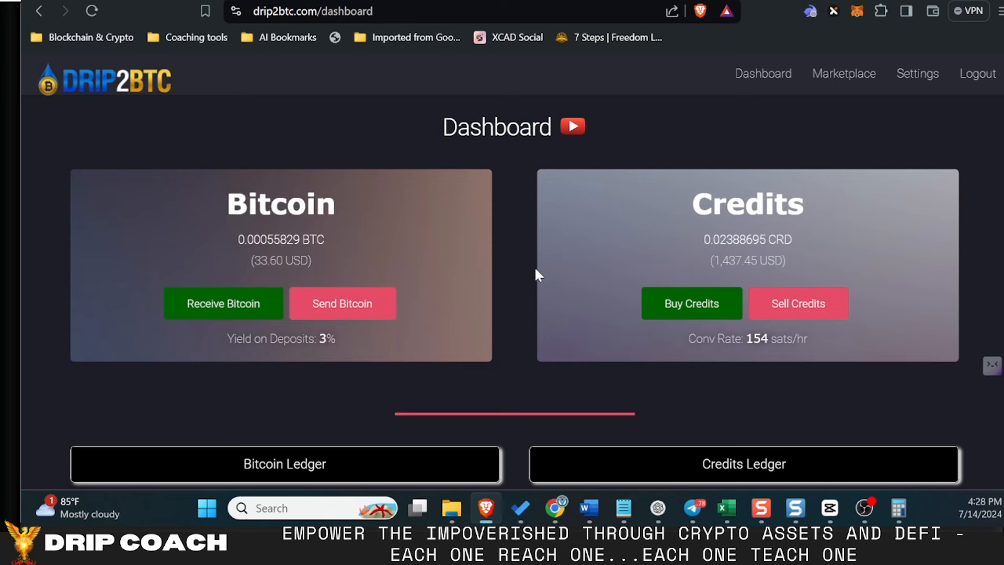
pyautogui.moveTo(572, 274)
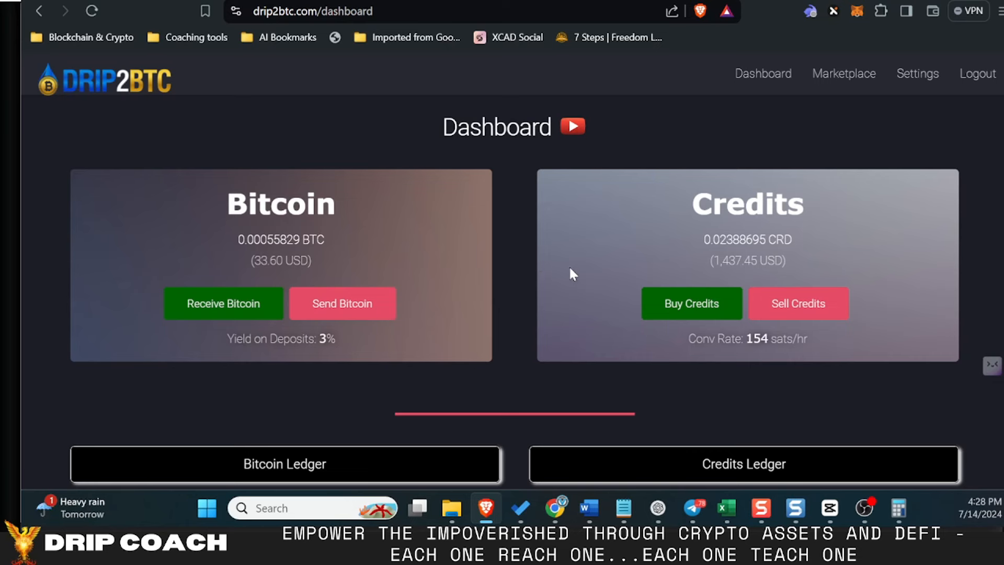
pyautogui.moveTo(749, 148)
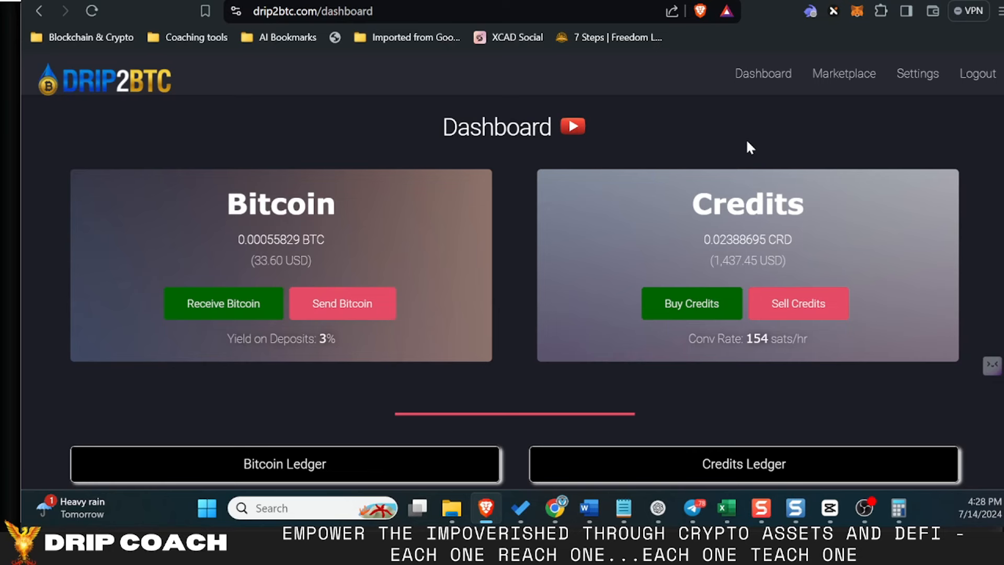
pyautogui.moveTo(682, 265)
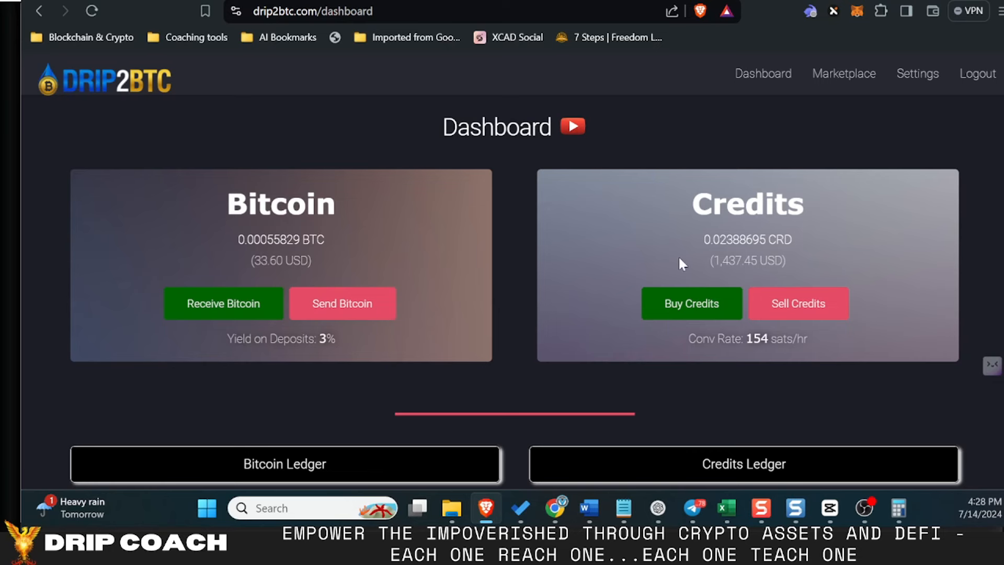
pyautogui.moveTo(590, 268)
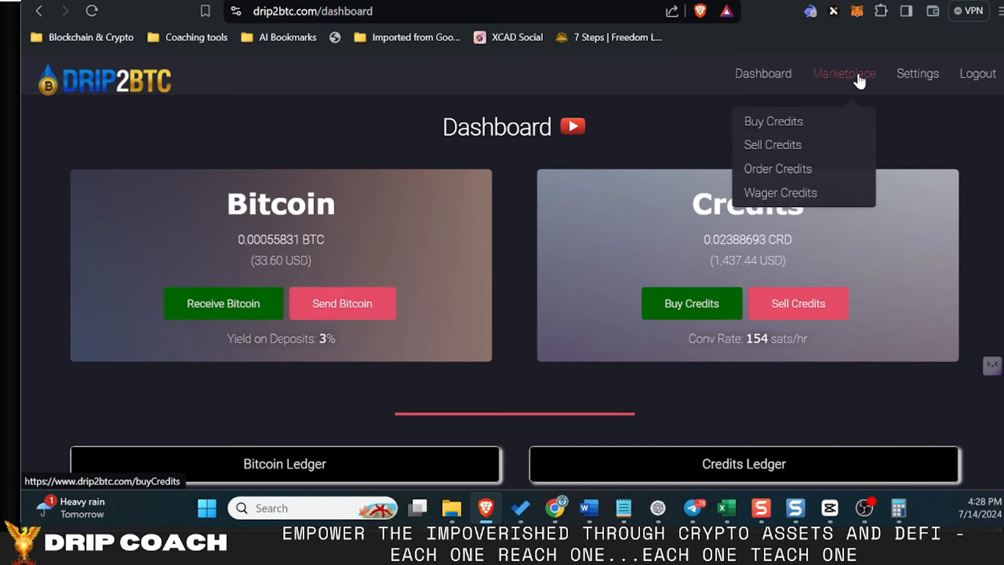
pyautogui.moveTo(548, 193)
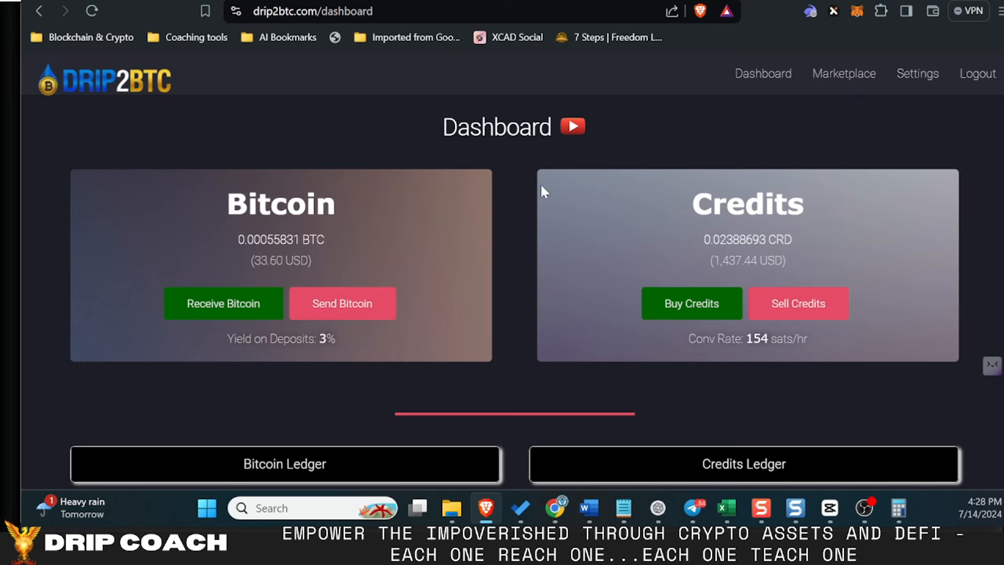
pyautogui.moveTo(643, 167)
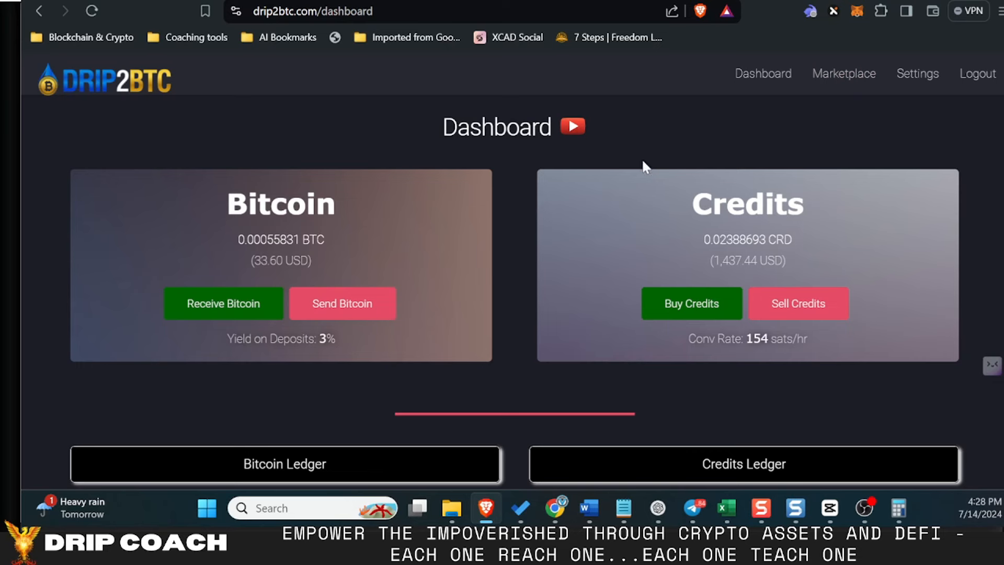
pyautogui.moveTo(639, 180)
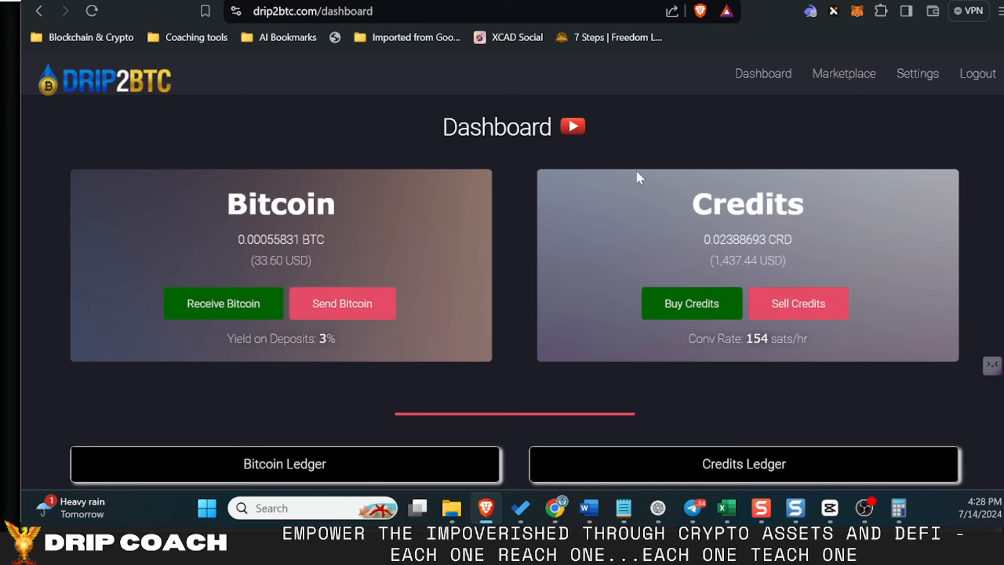